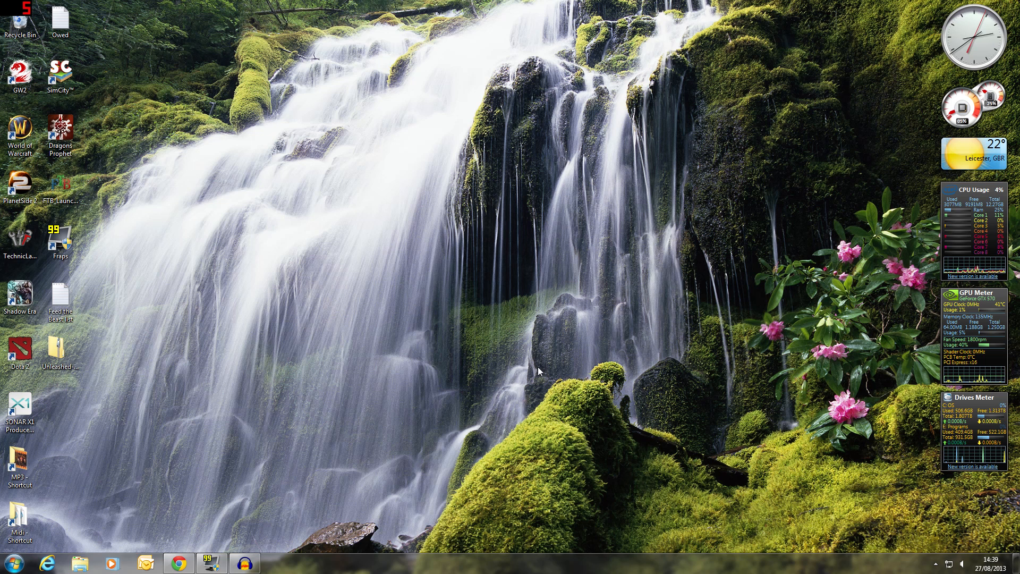
mouse_move(385, 277)
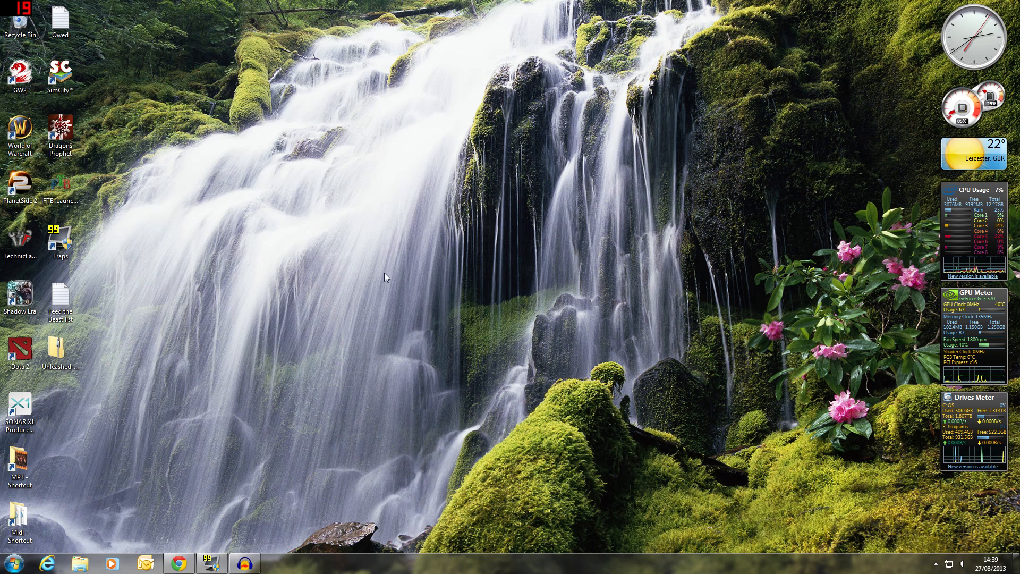
Start the Feed the Beast launcher from its desktop shortcut
left_click(59, 188)
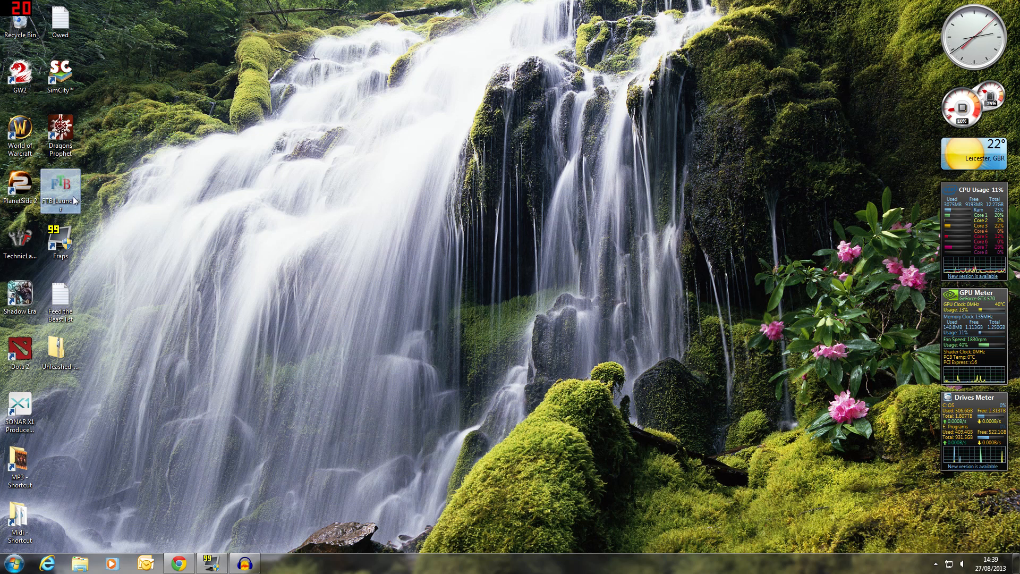
double_click(60, 184)
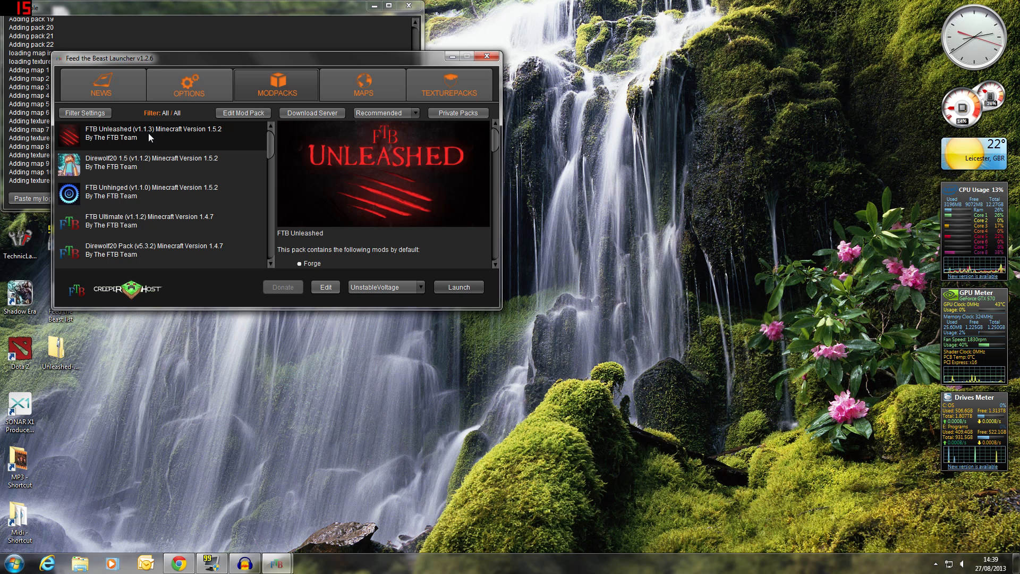
mouse_move(223, 138)
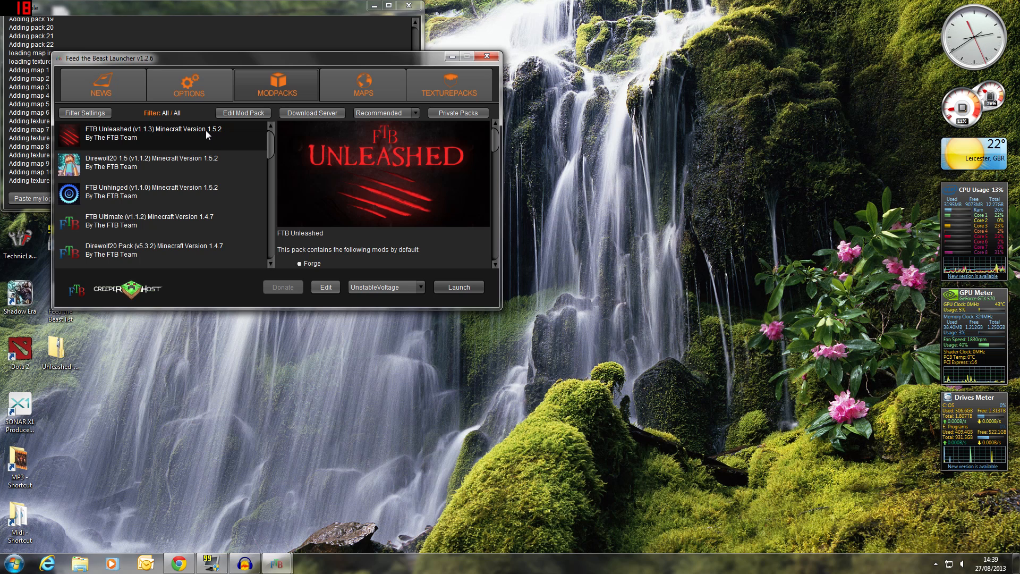
mouse_move(237, 140)
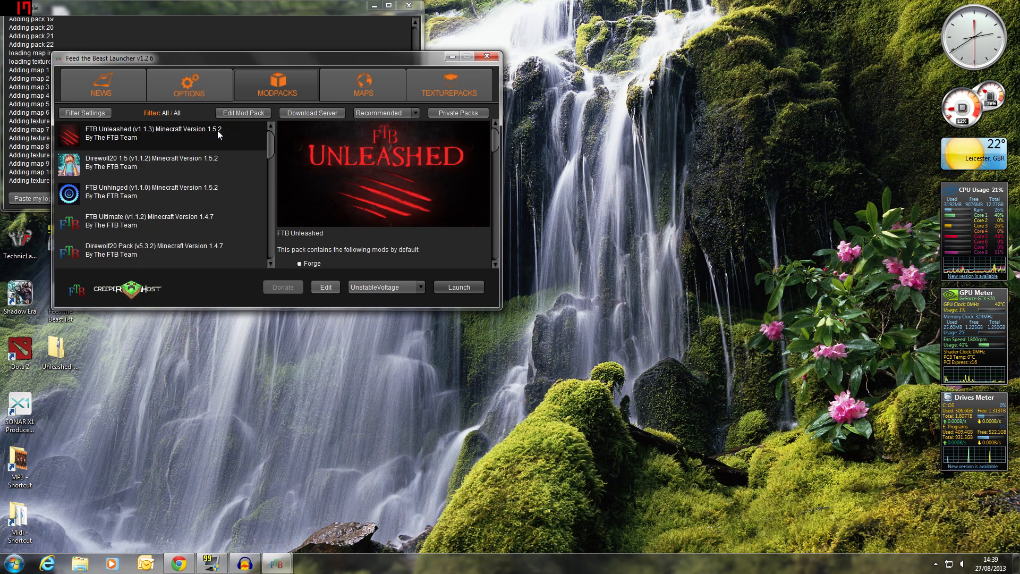
mouse_move(182, 161)
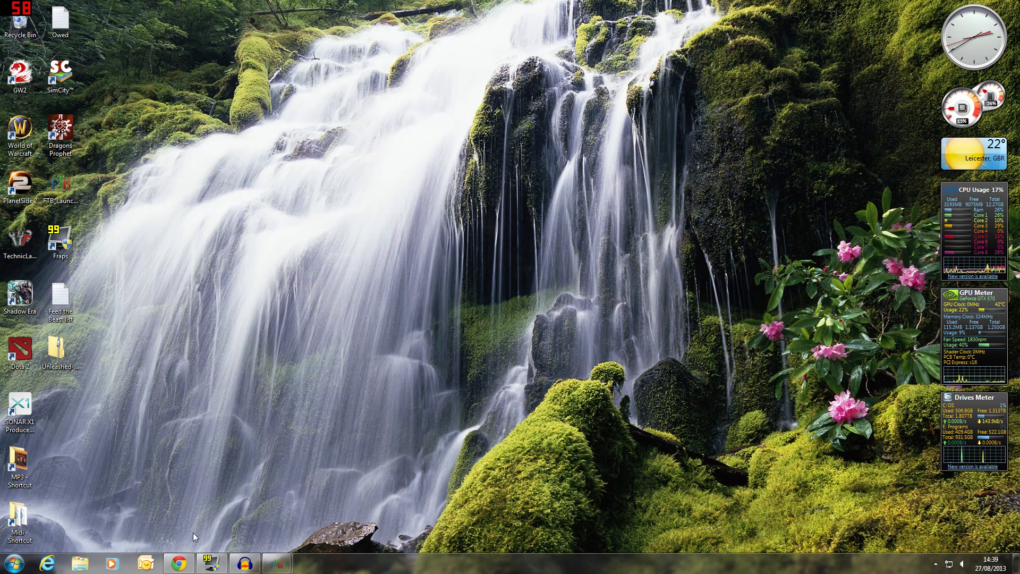
Google 'sphax' in the browser and open the BDcraft.net result
left_click(177, 562)
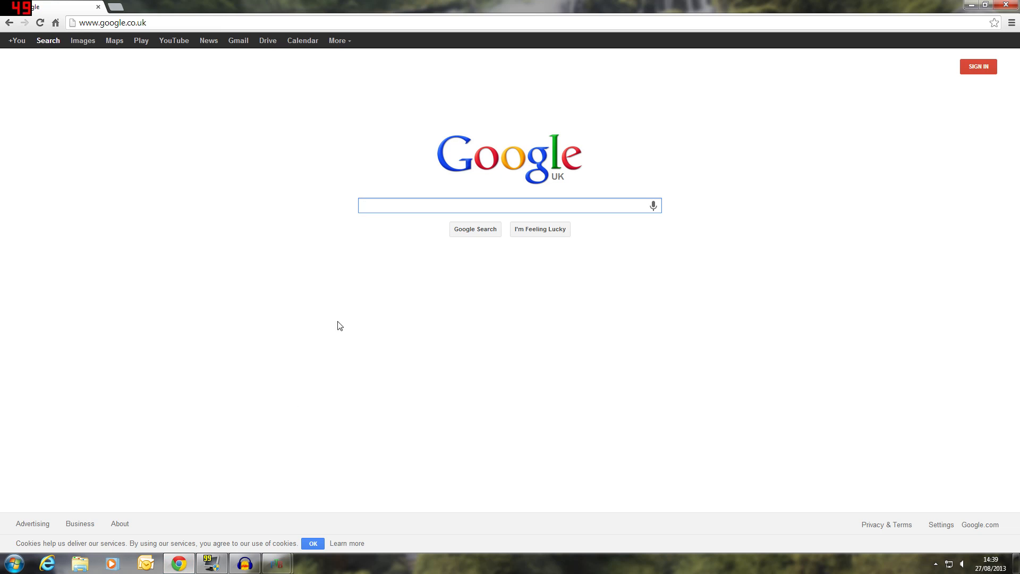
type("sph")
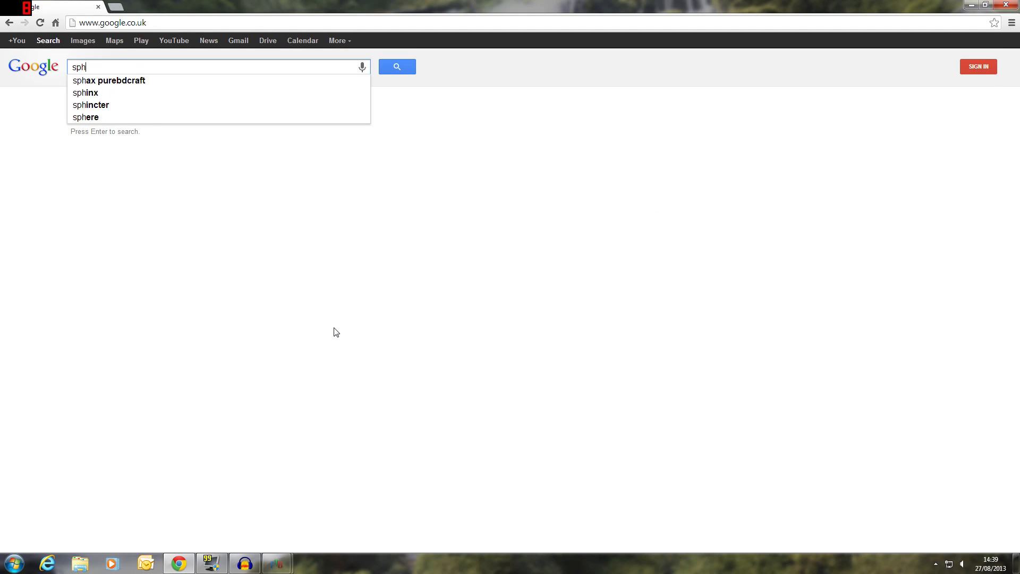
left_click(109, 81)
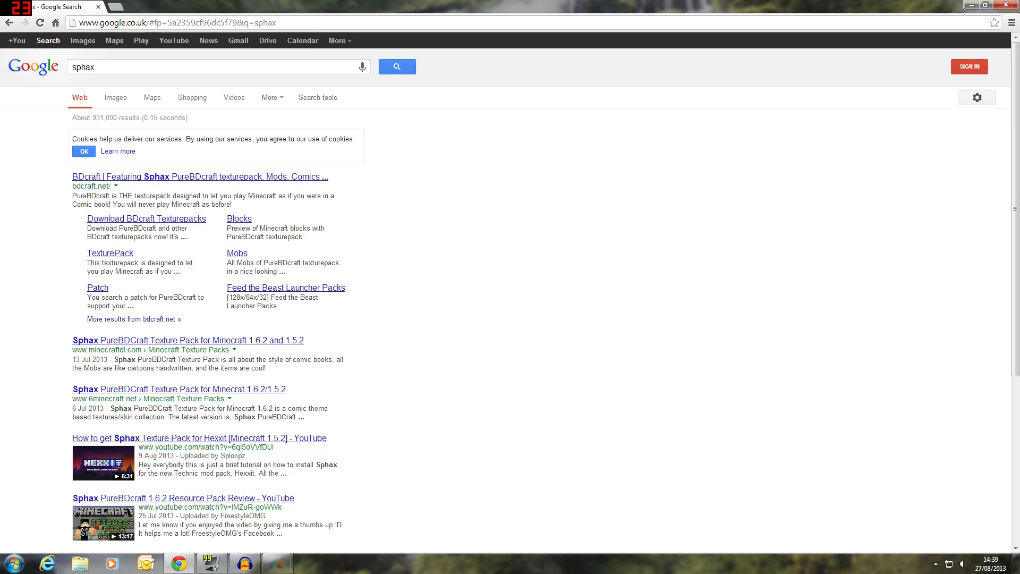
left_click(199, 176)
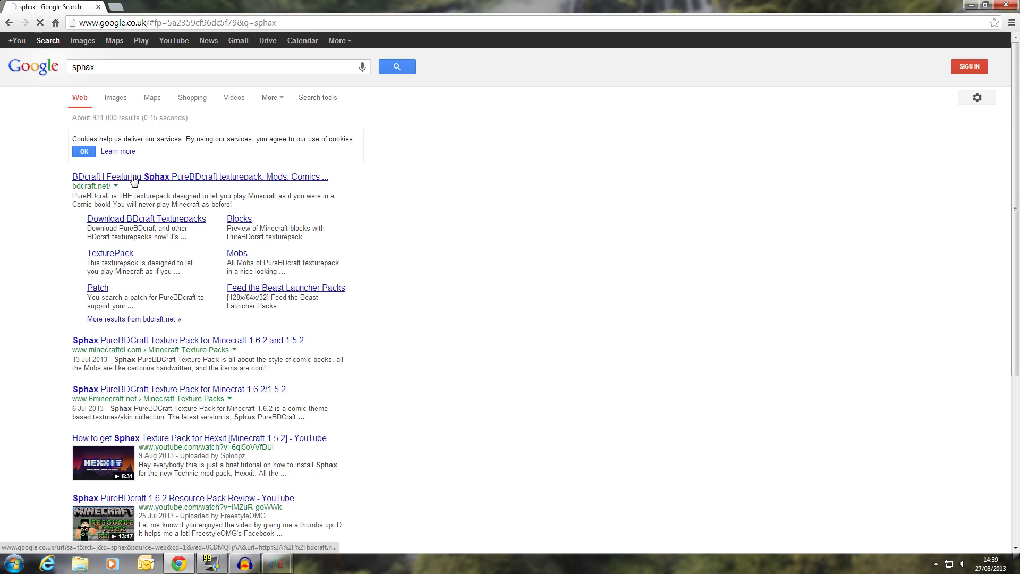
left_click(198, 176)
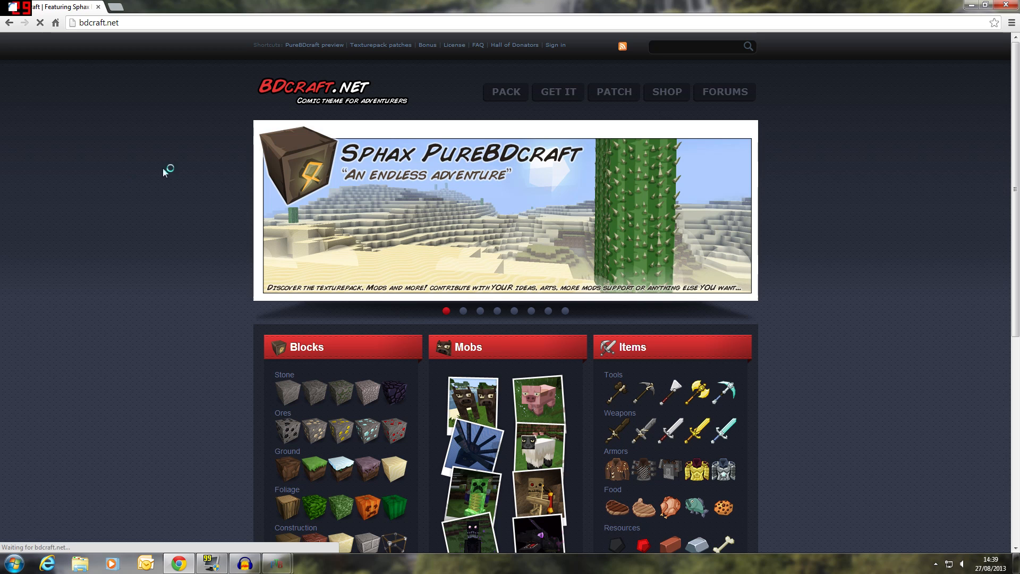
mouse_move(557, 92)
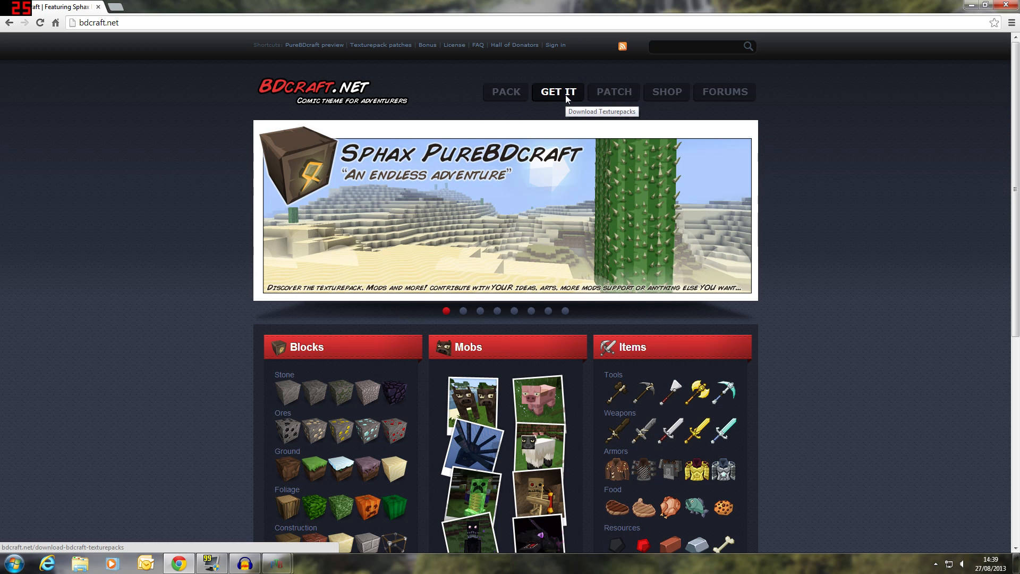
Find the Sphax PureBDcraft 128x128 download for MC1.5.2 on BDcraft's downloads page
left_click(557, 92)
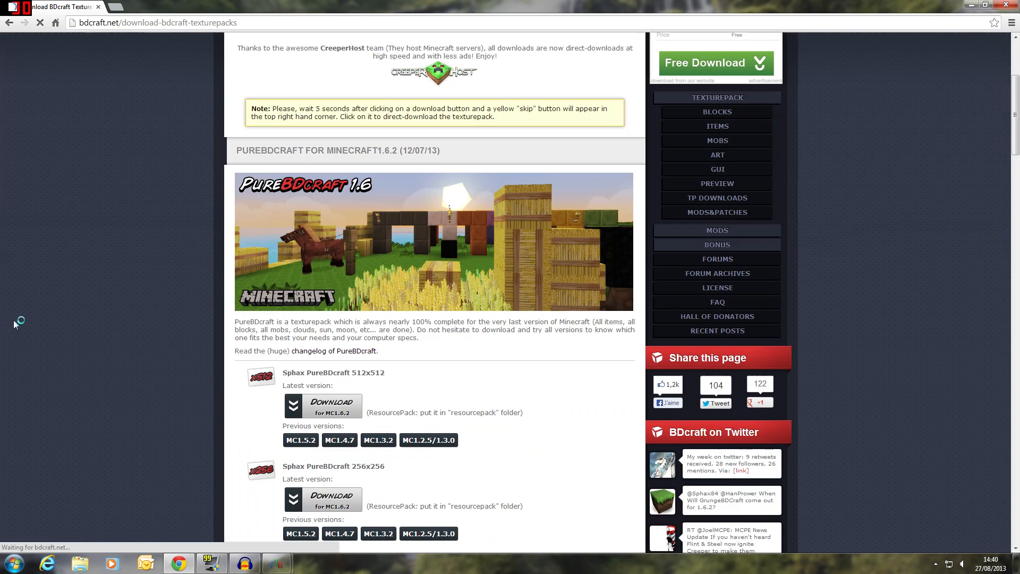
scroll("down", 3)
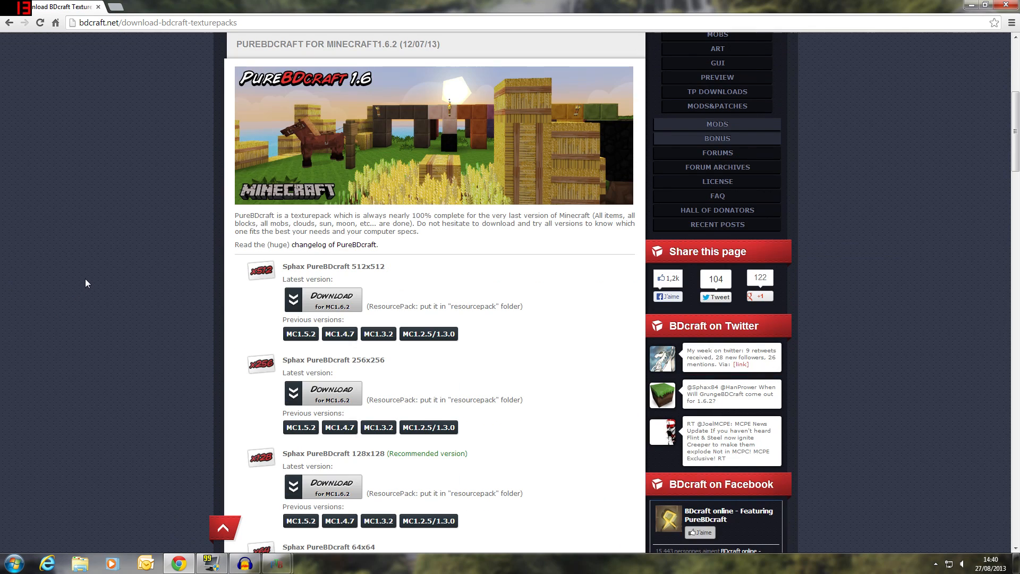
scroll("down", 3)
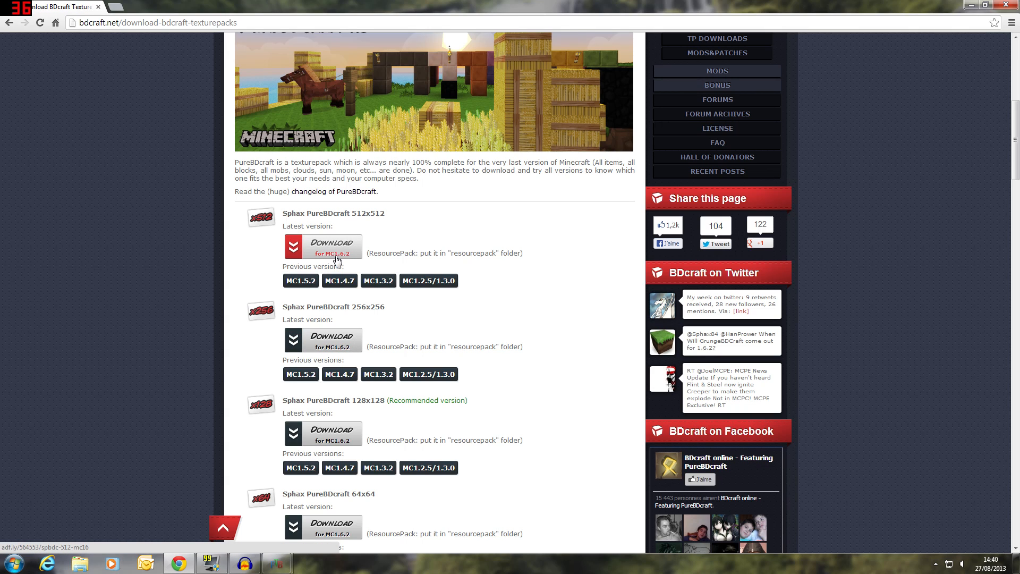
mouse_move(306, 327)
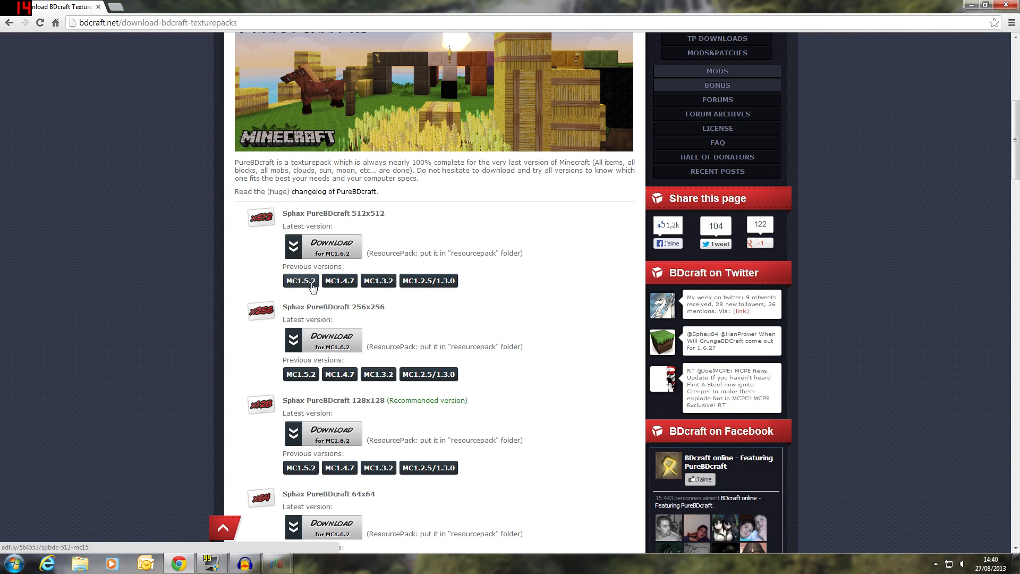
mouse_move(200, 290)
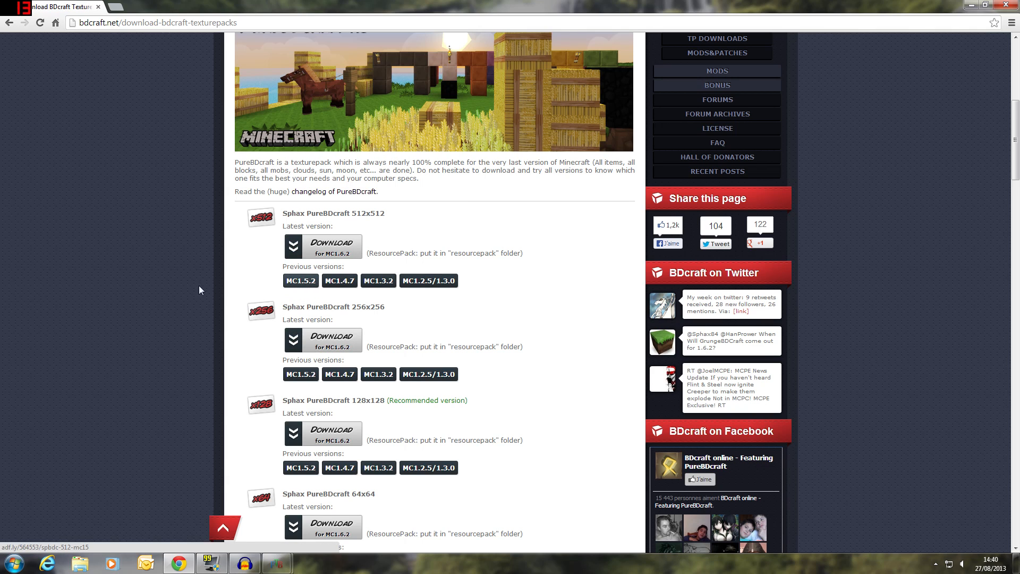
scroll("down", 3)
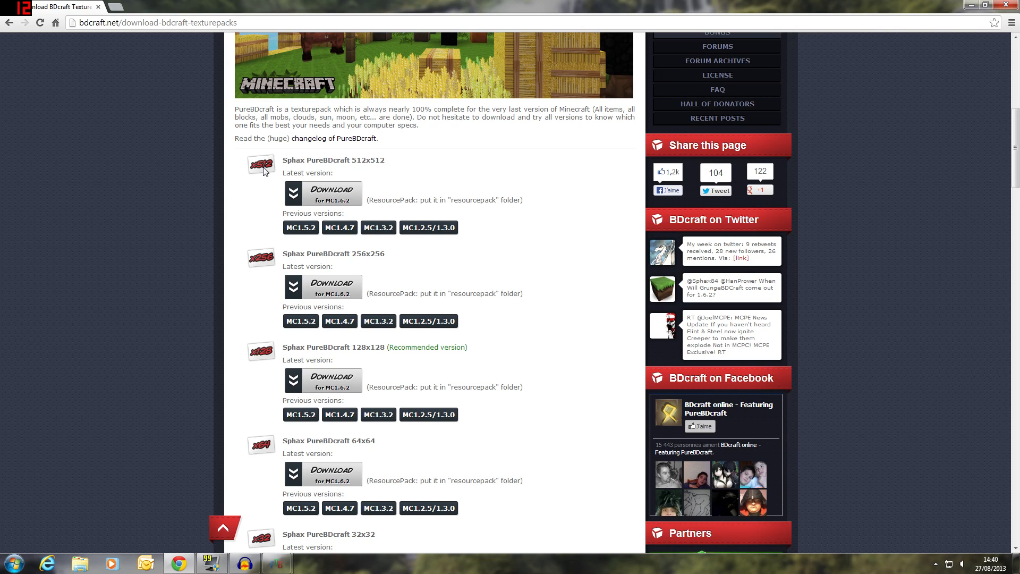
mouse_move(254, 455)
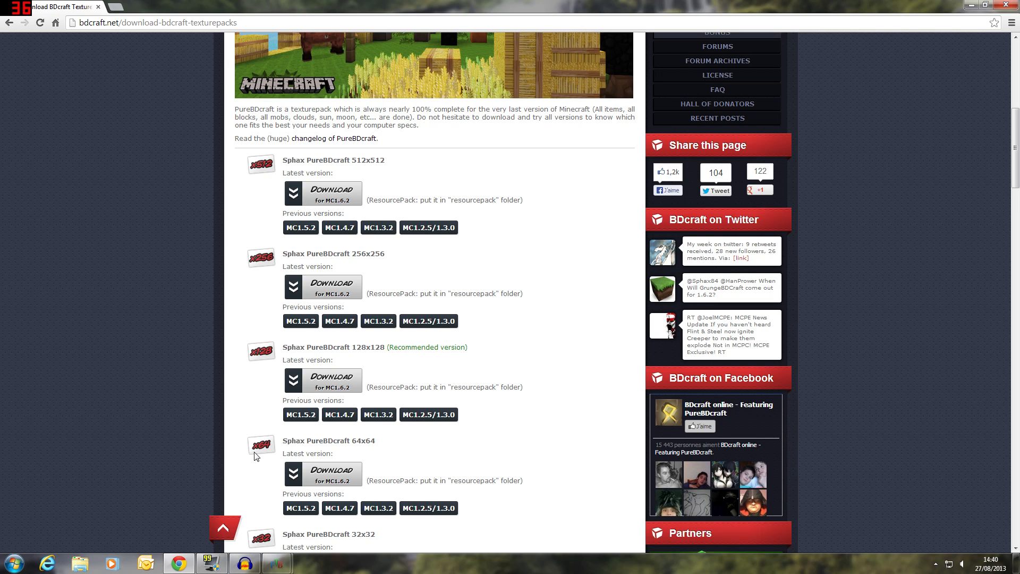
scroll("down", 3)
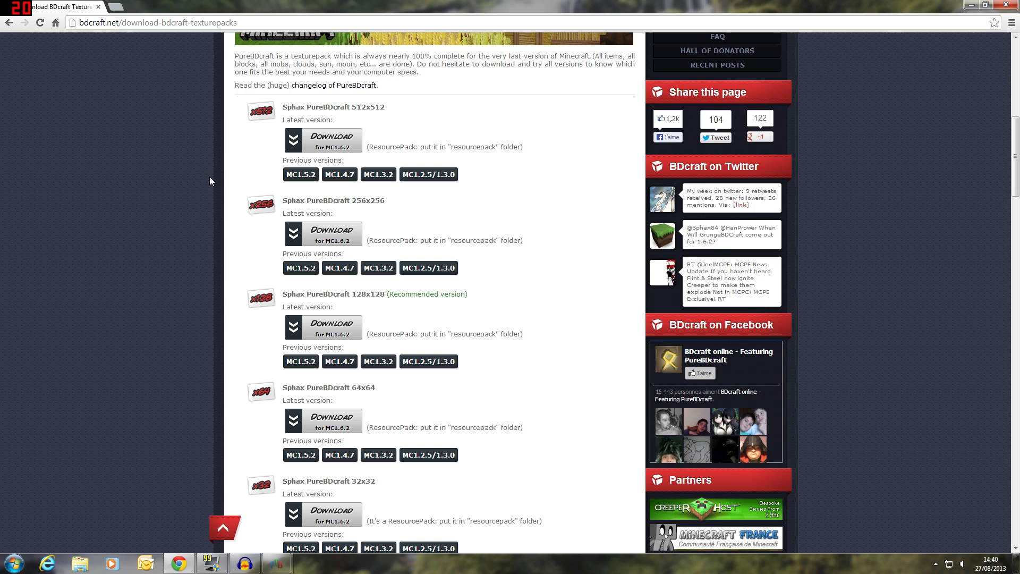
mouse_move(270, 107)
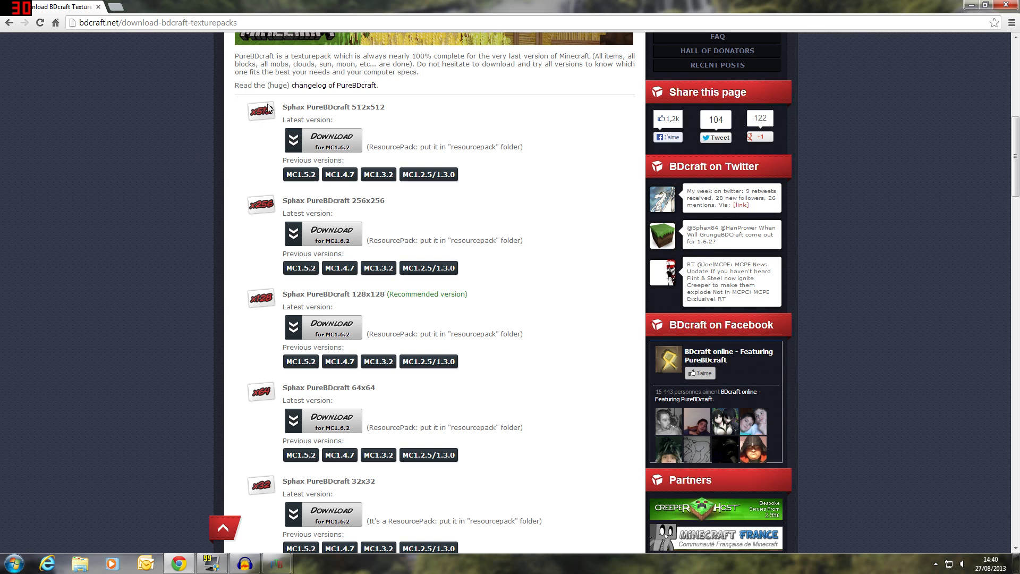
scroll("down", 3)
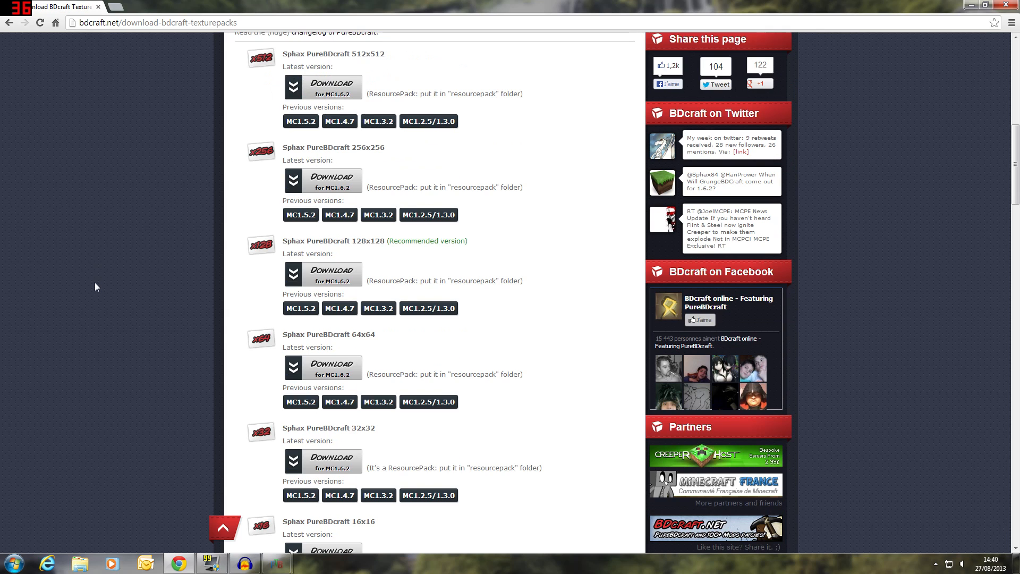
scroll("down", 3)
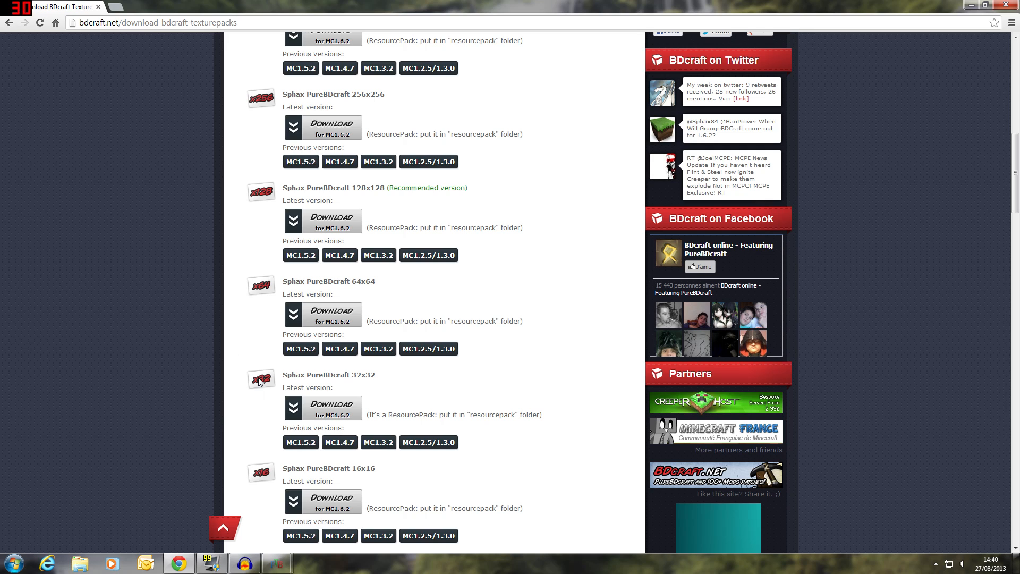
scroll("up", 3)
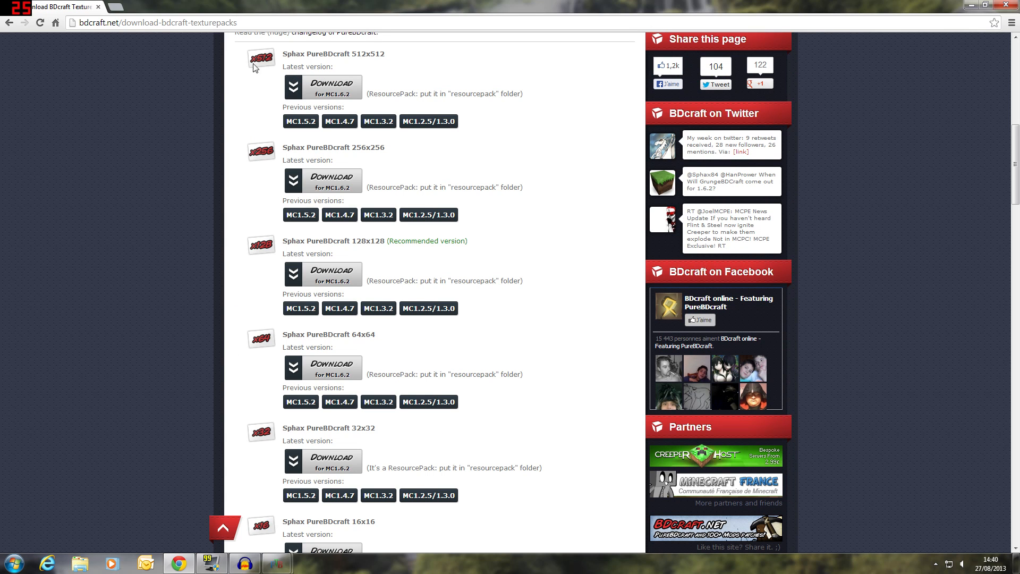
mouse_move(222, 307)
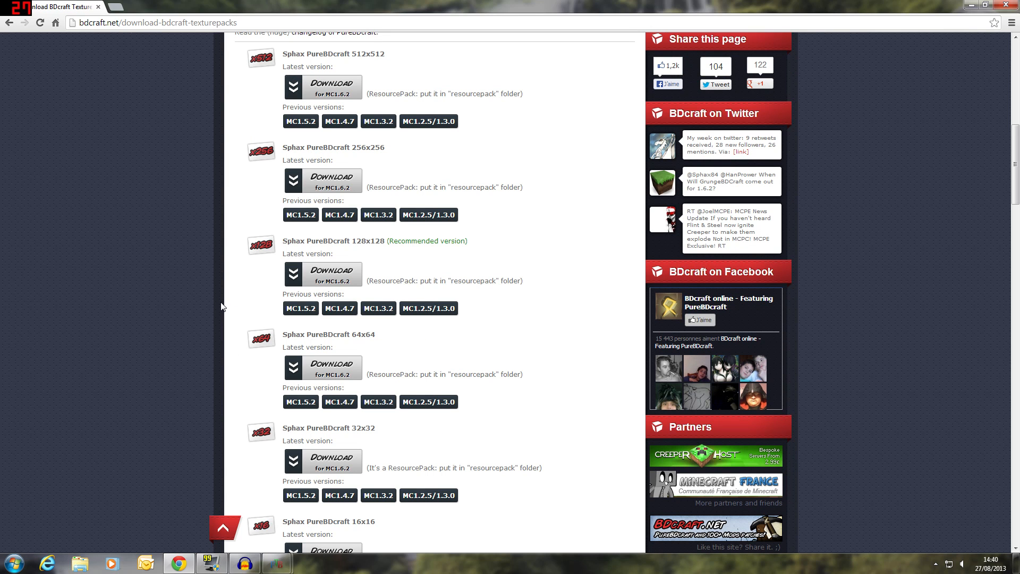
mouse_move(257, 254)
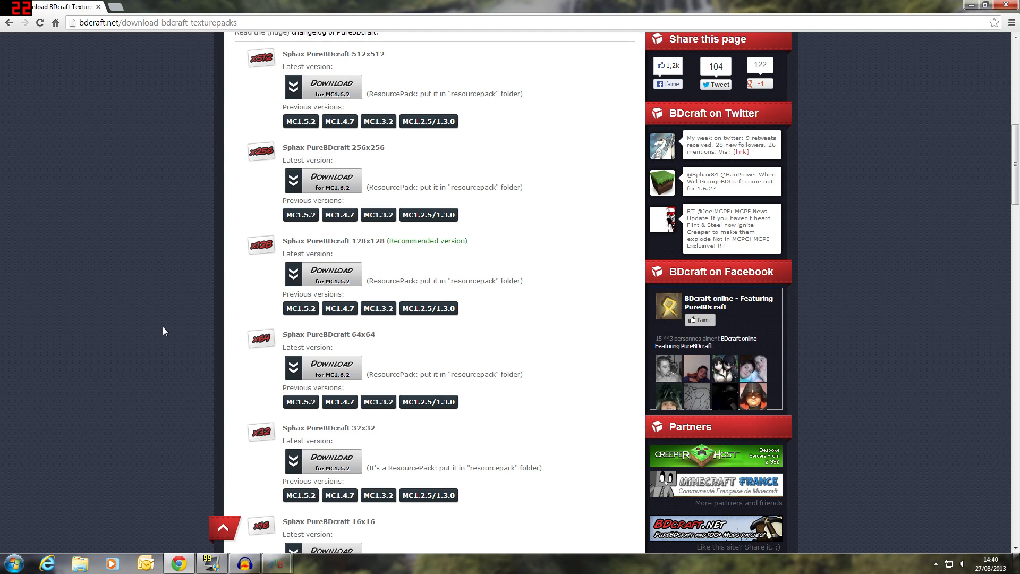
mouse_move(12, 350)
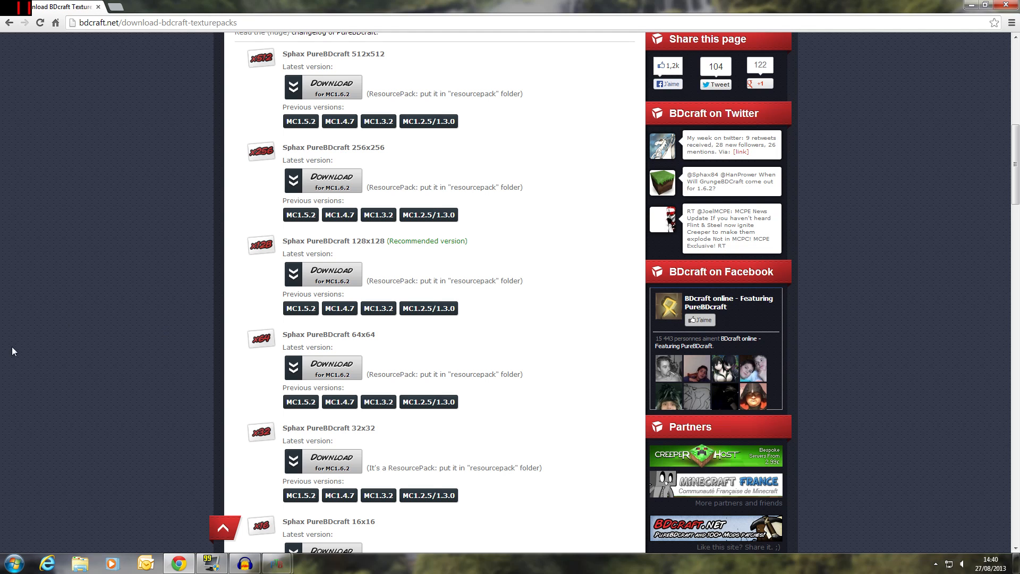
mouse_move(235, 222)
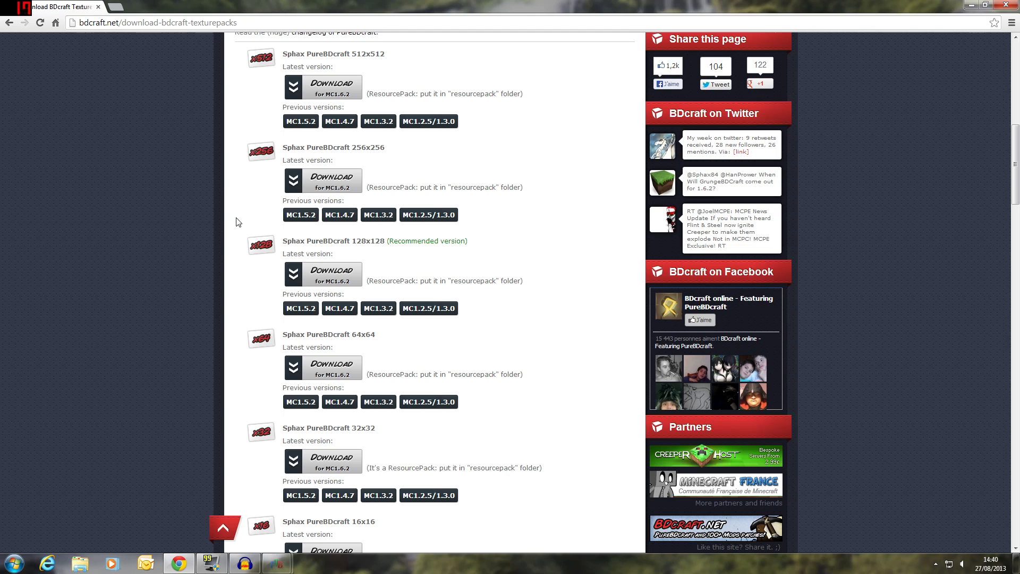
mouse_move(280, 253)
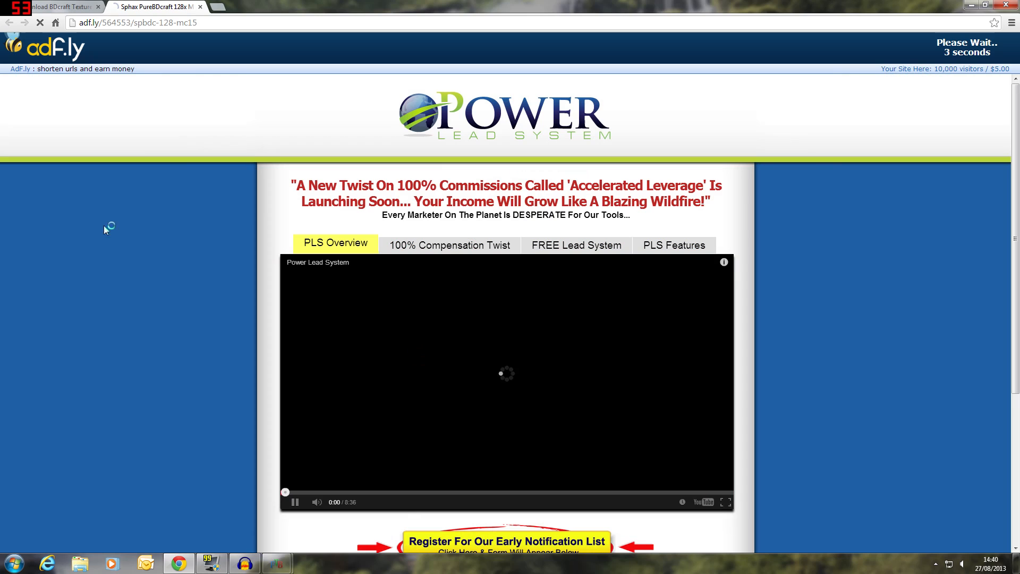
Skip the adf.ly advert and finish downloading the 27.3 MB Sphax zip
left_click(295, 501)
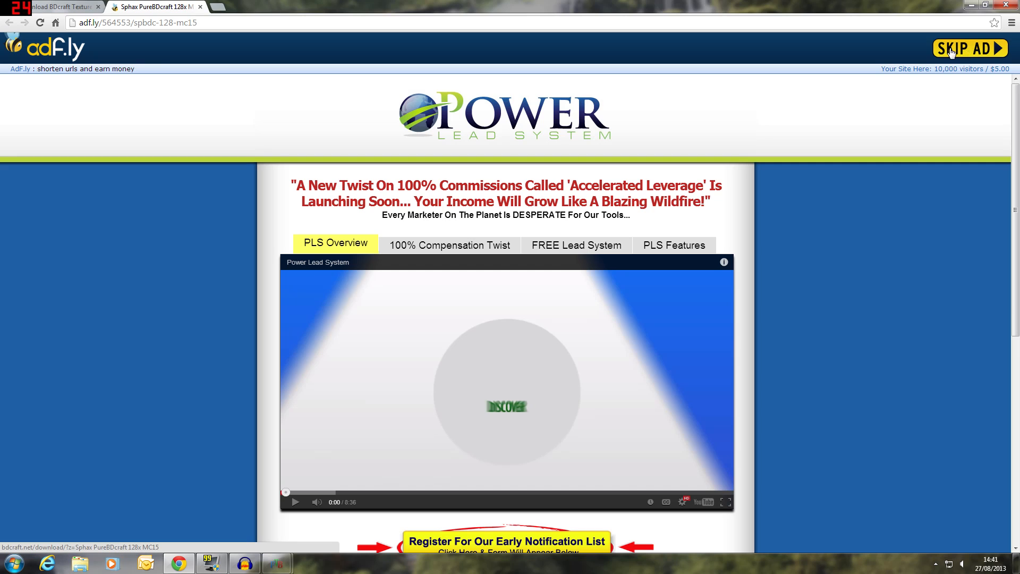
left_click(969, 48)
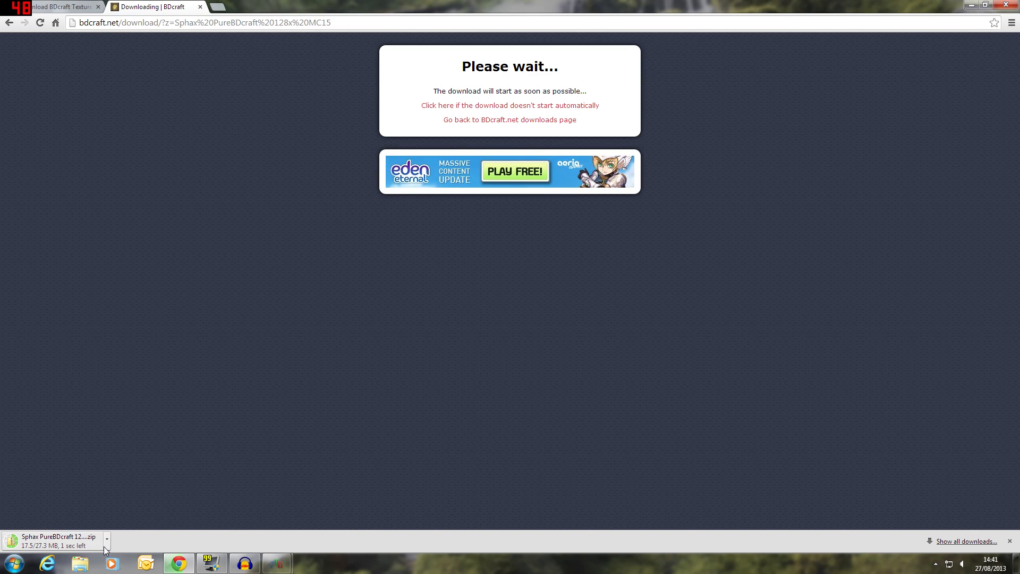
left_click(106, 537)
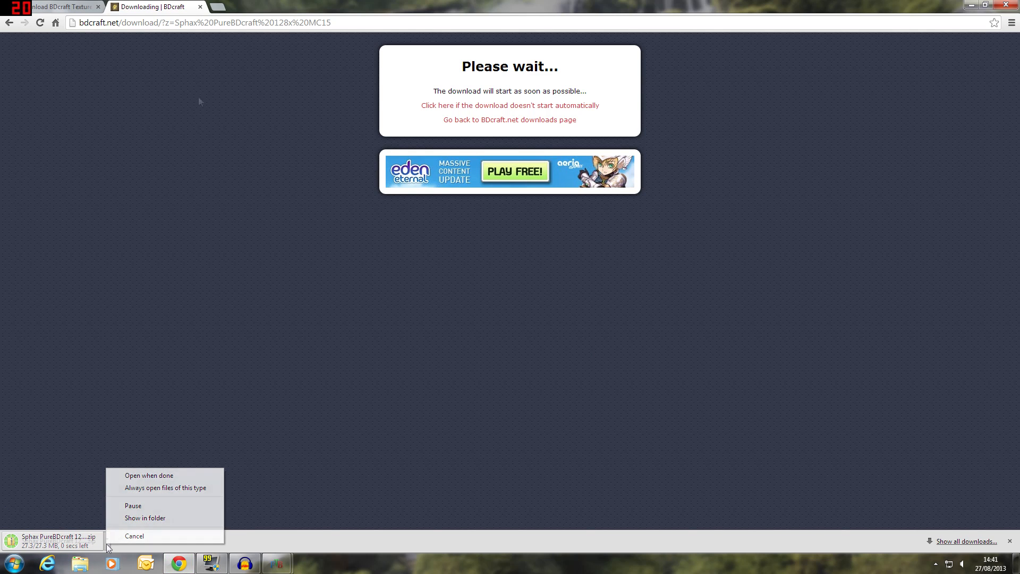
left_click(58, 6)
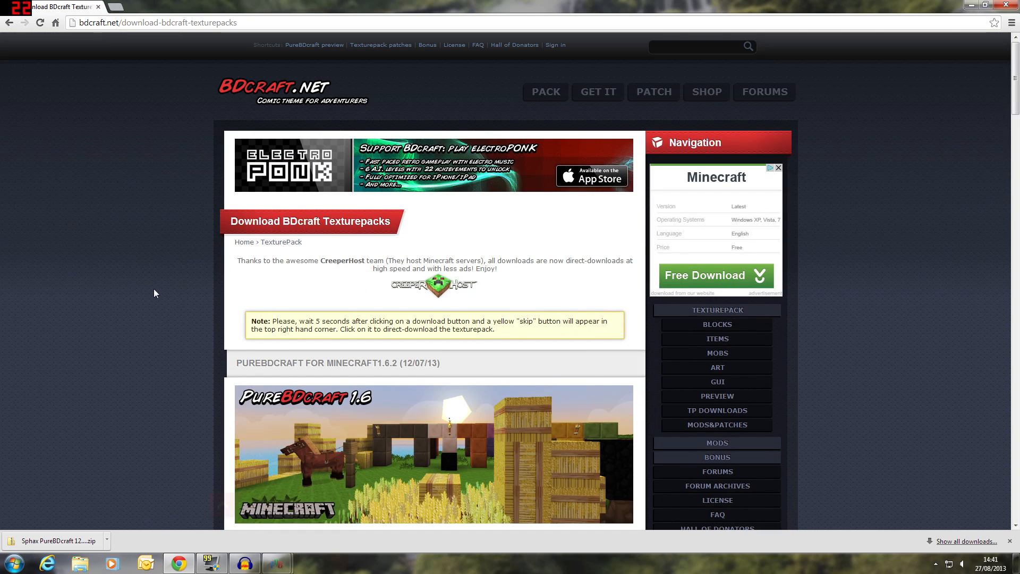
mouse_move(653, 91)
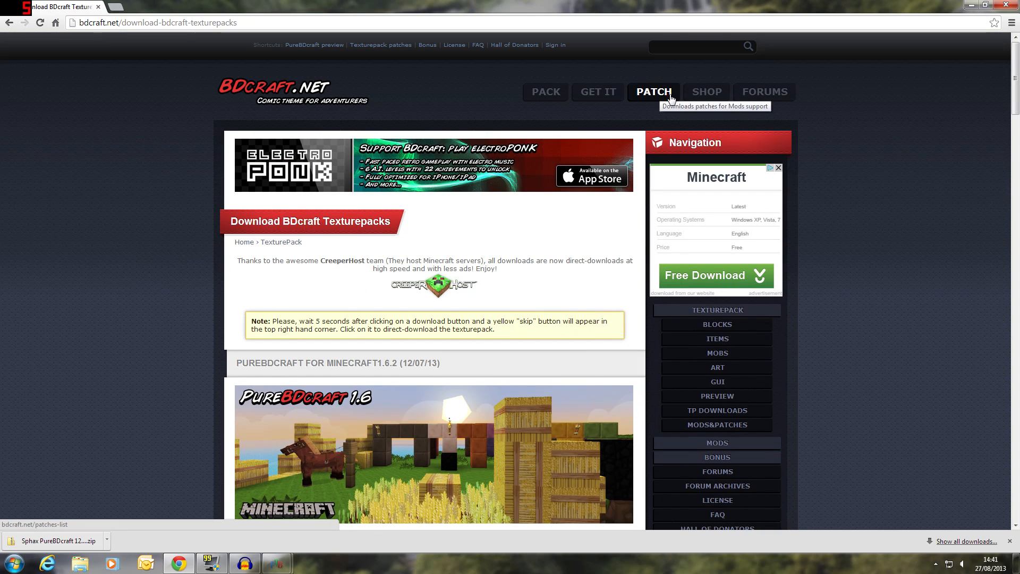
mouse_move(647, 92)
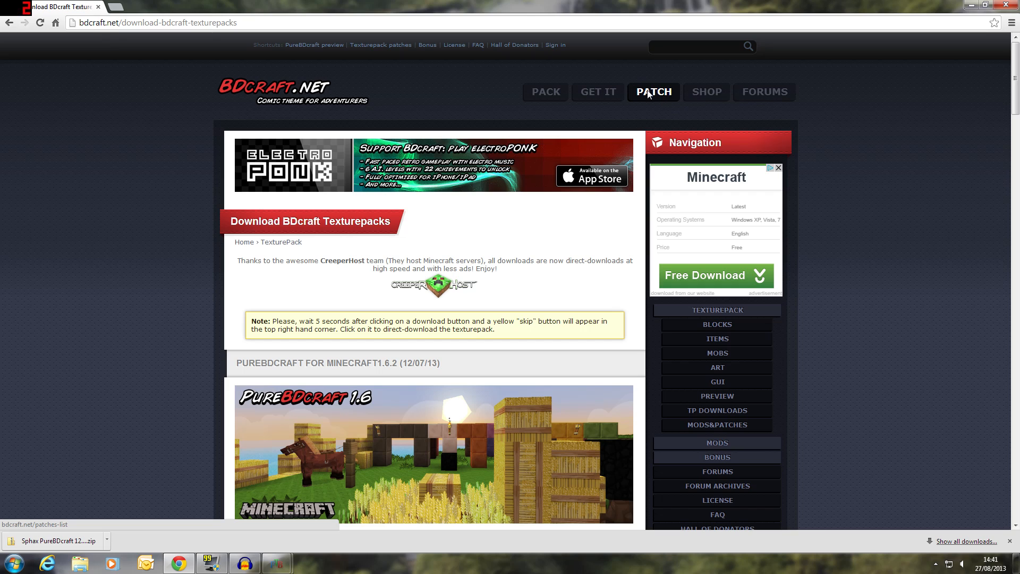
Filter BDcraft patches to Mods-Packs and open the Feed the Beast Unleashed patch details
left_click(652, 92)
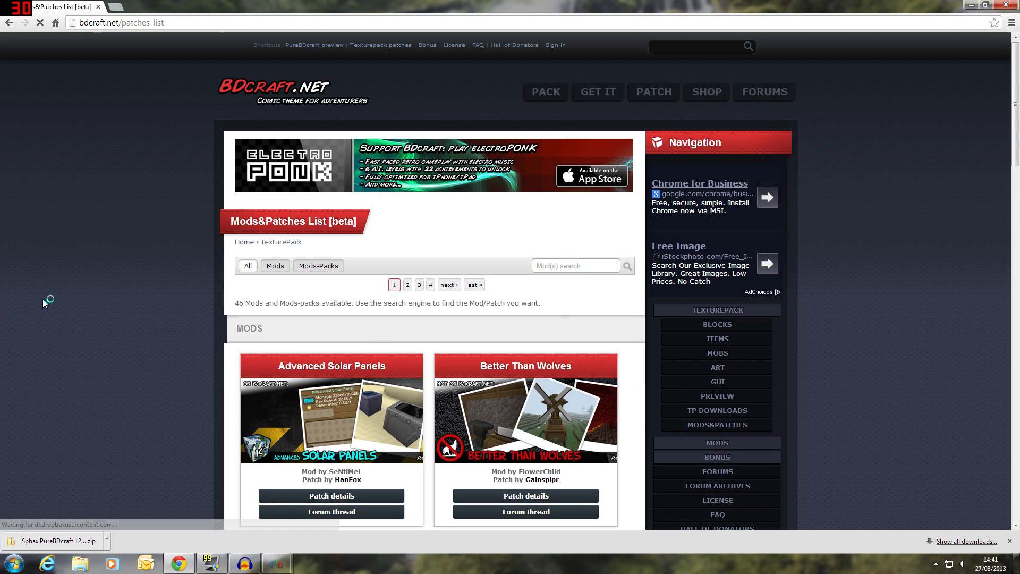
scroll("down", 3)
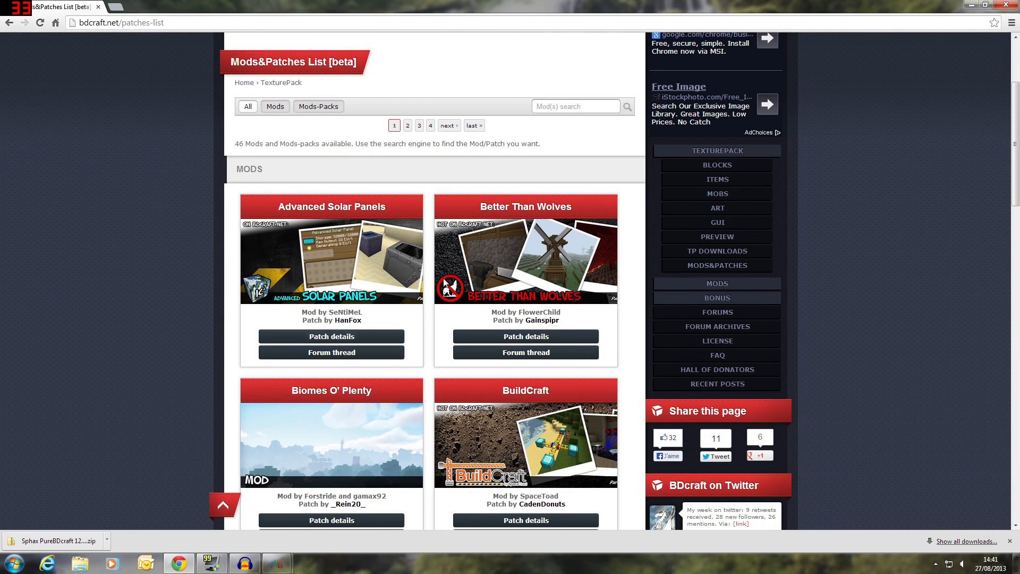
scroll("down", 3)
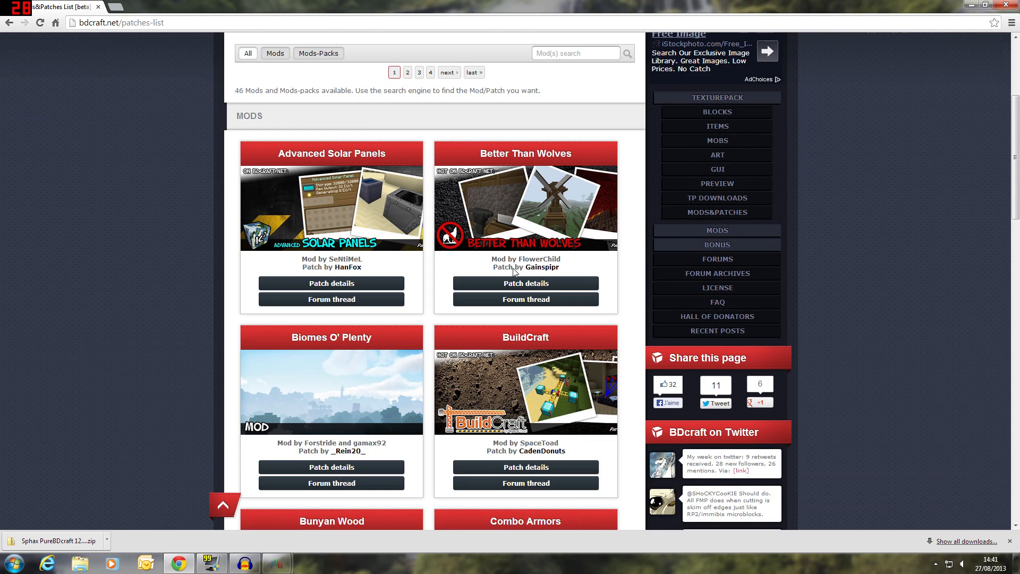
scroll("up", 3)
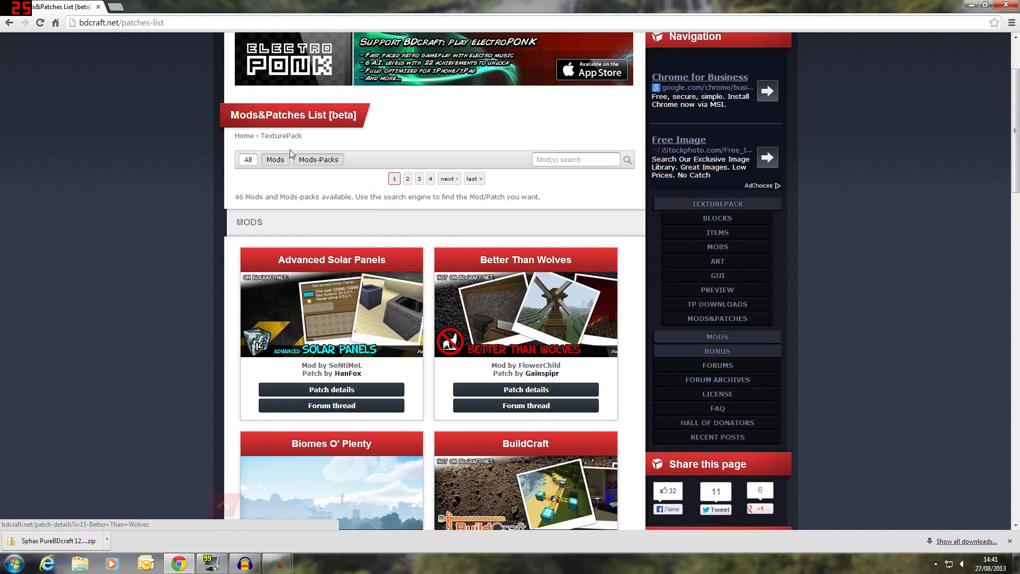
left_click(318, 159)
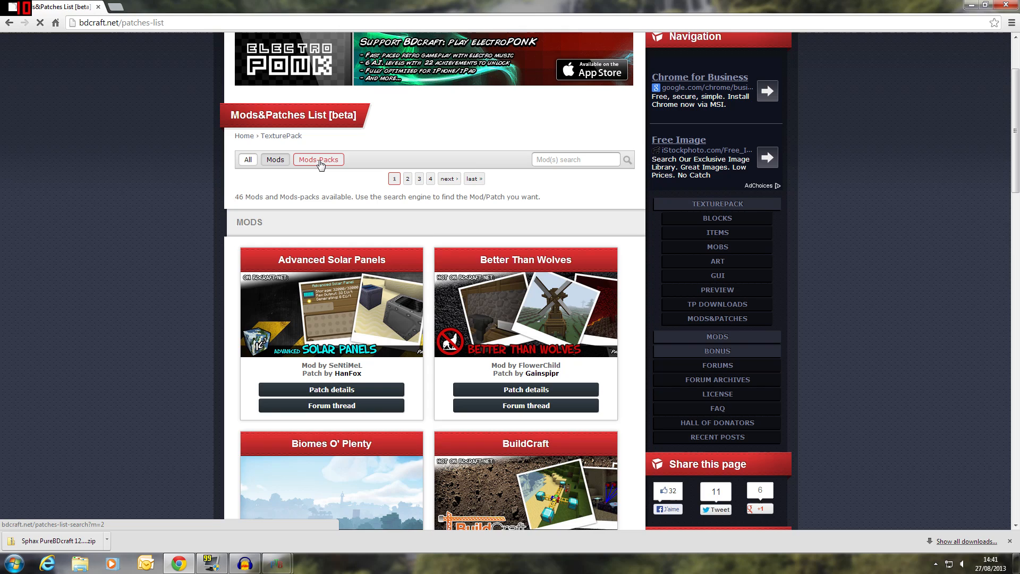
left_click(318, 159)
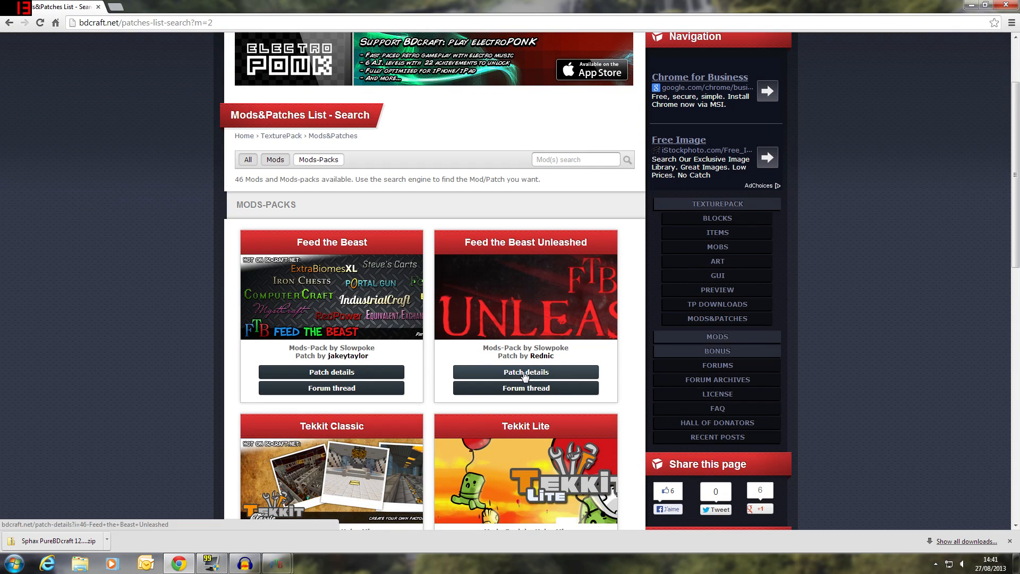
left_click(525, 371)
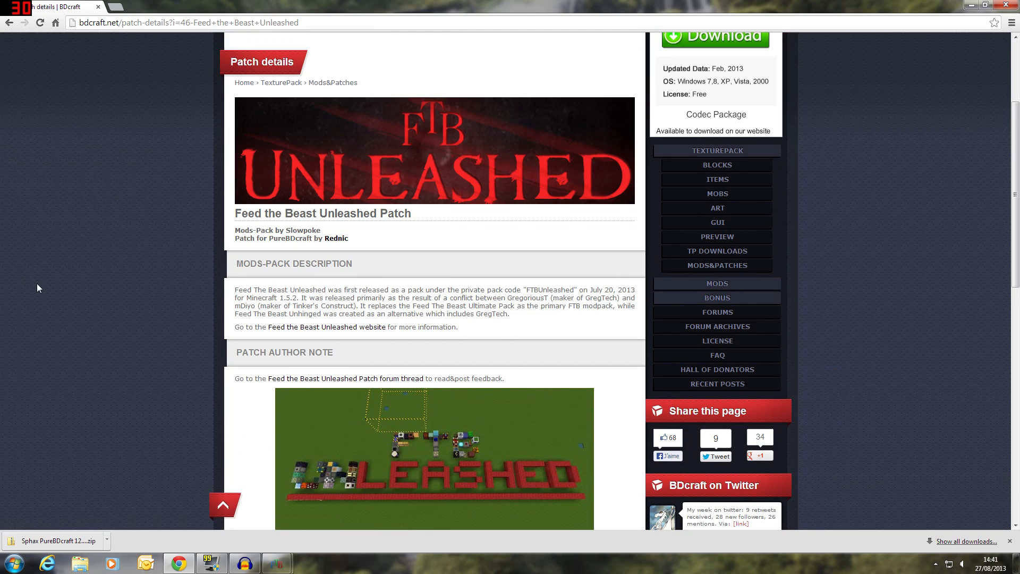
scroll("down", 3)
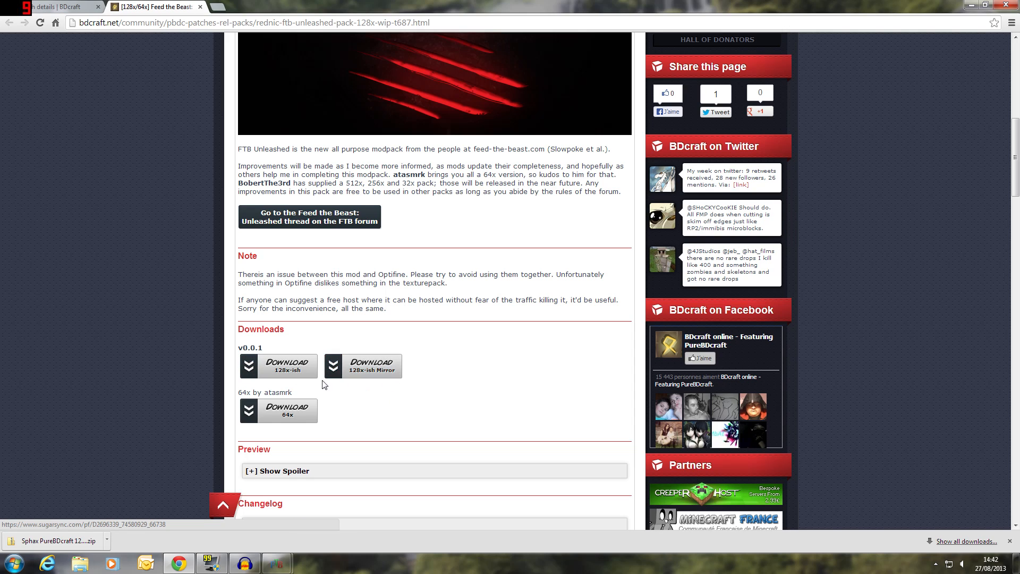
Download Rednic's 128x FTB Unleashed patch (106.75 MB) from MediaFire
left_click(286, 365)
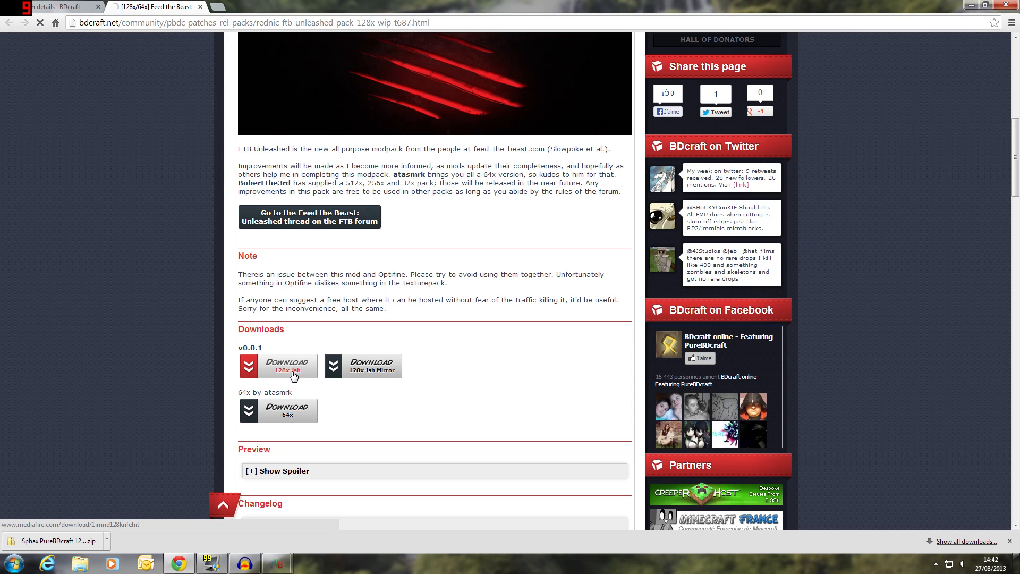
left_click(278, 366)
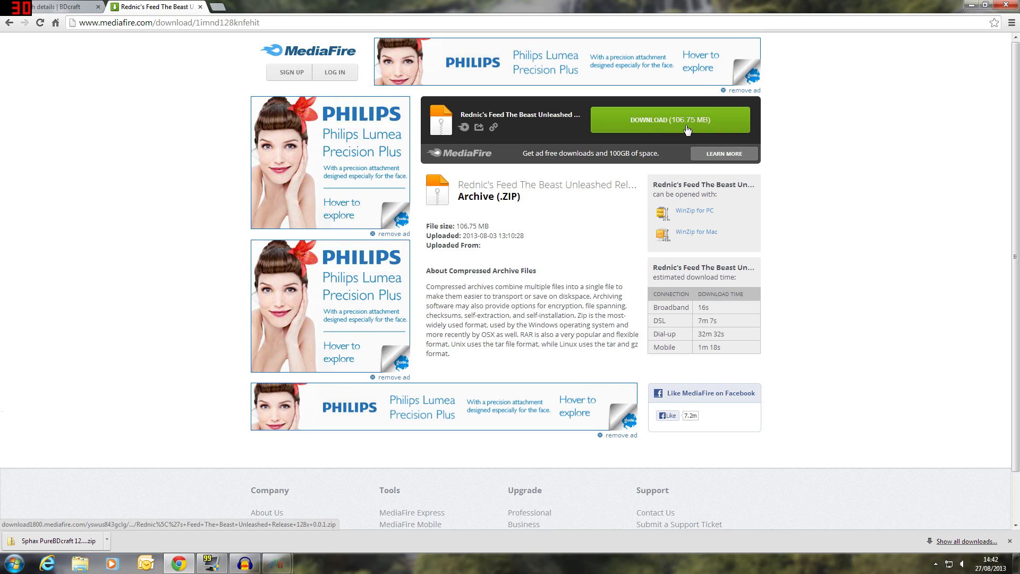
left_click(669, 120)
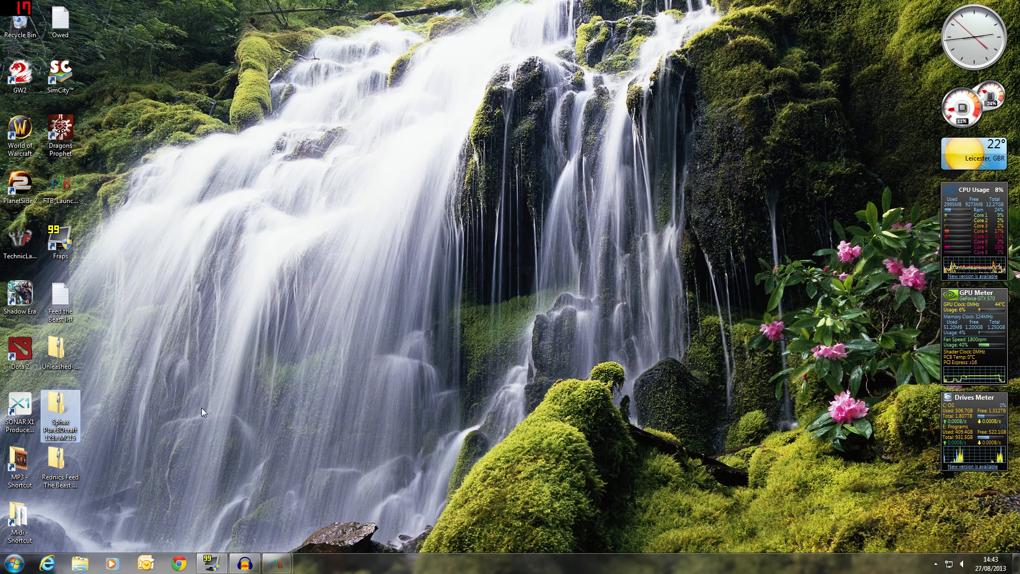
mouse_move(60, 417)
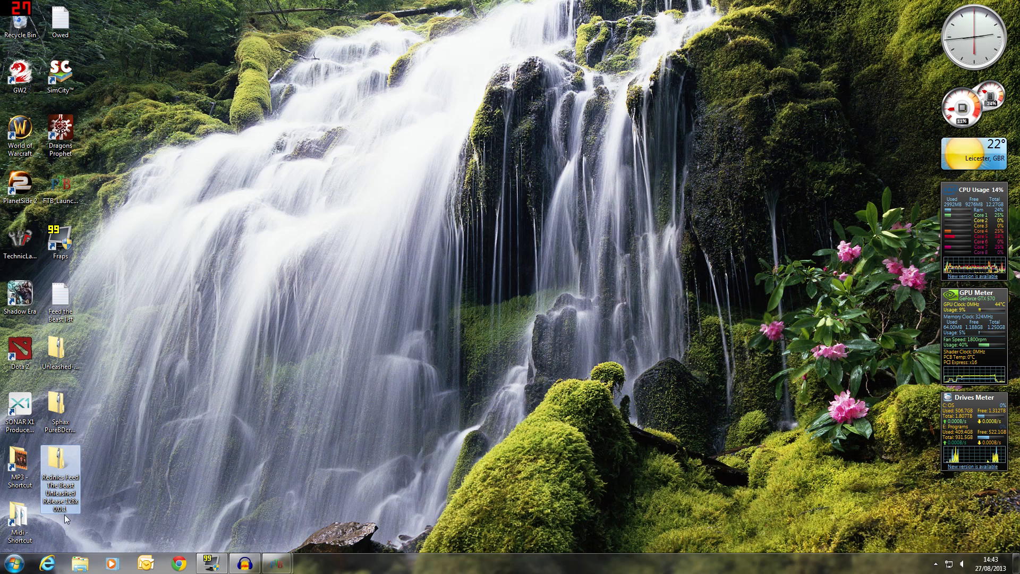
mouse_move(60, 479)
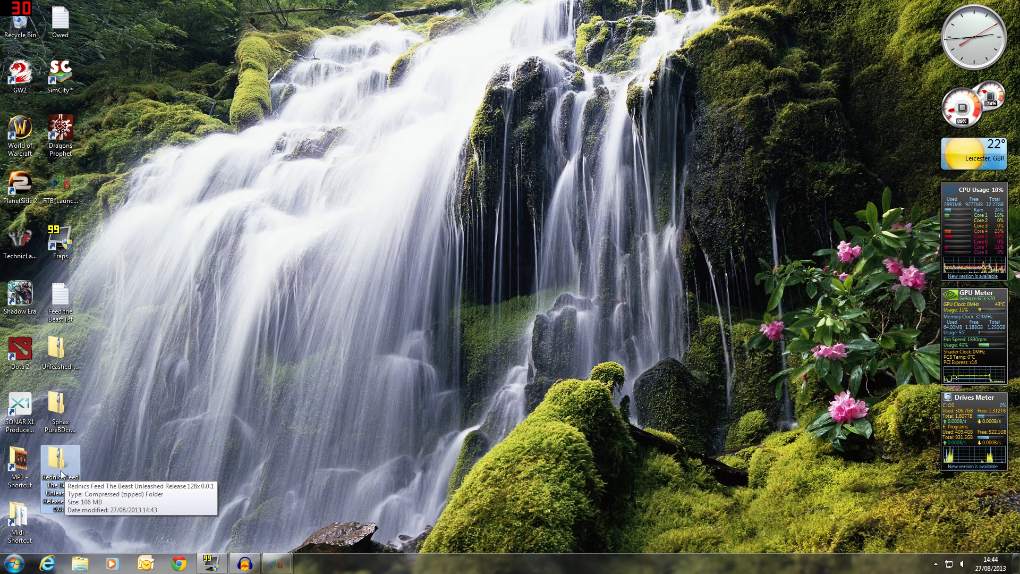
mouse_move(151, 463)
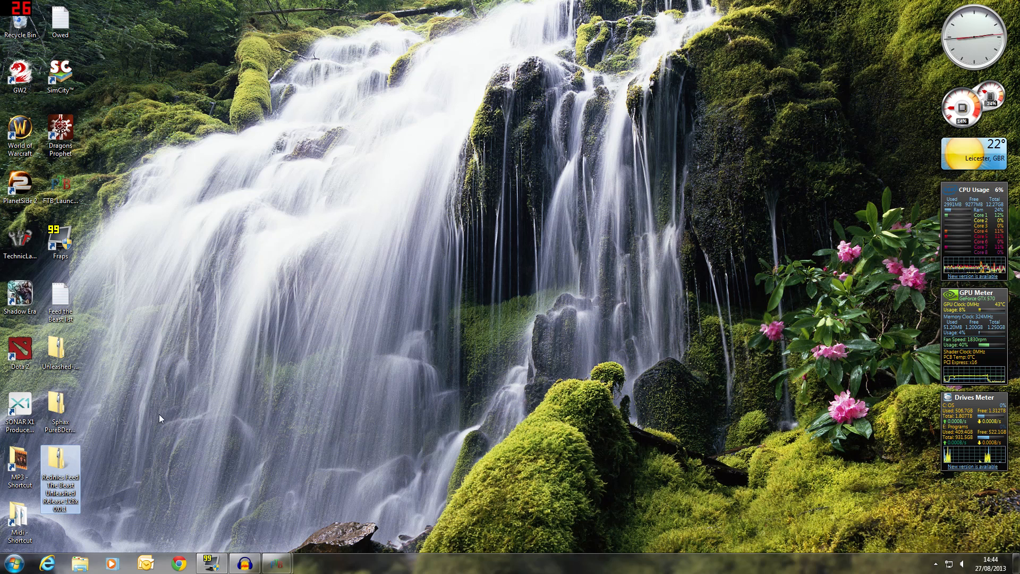
mouse_move(60, 407)
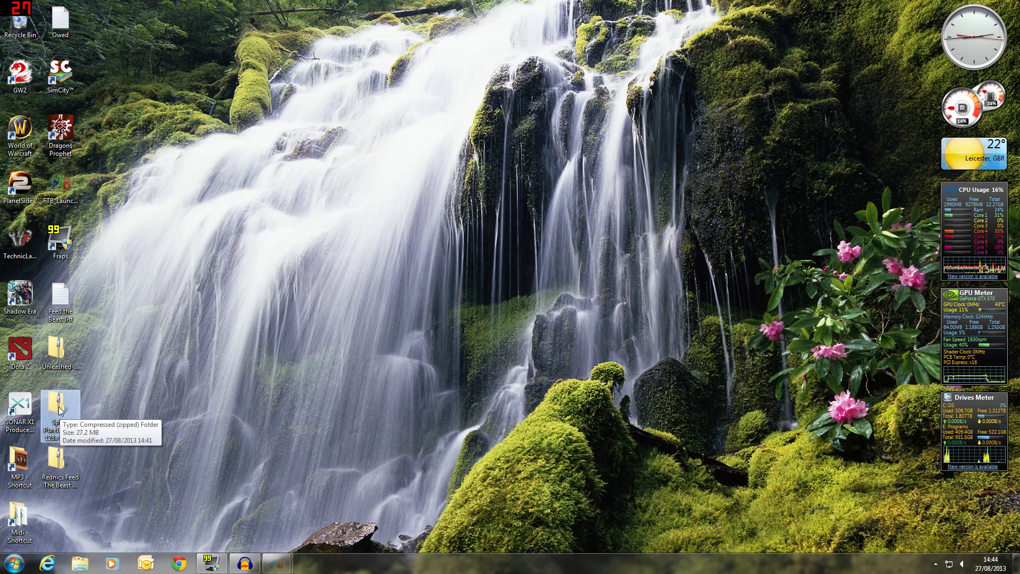
mouse_move(79, 441)
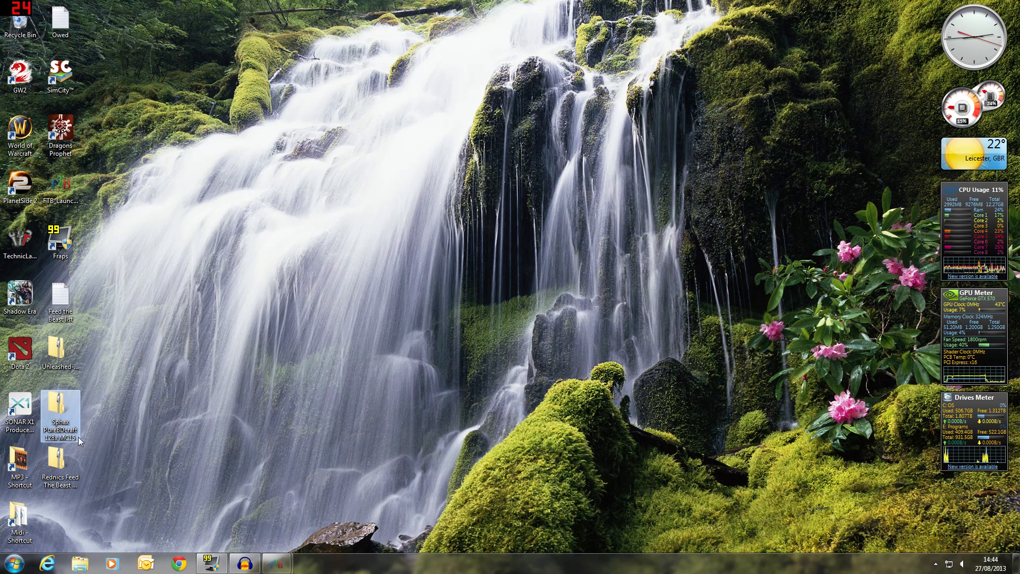
Extract the Sphax 128x MC15 and Rednic's patch zips to the desktop
left_click(171, 408)
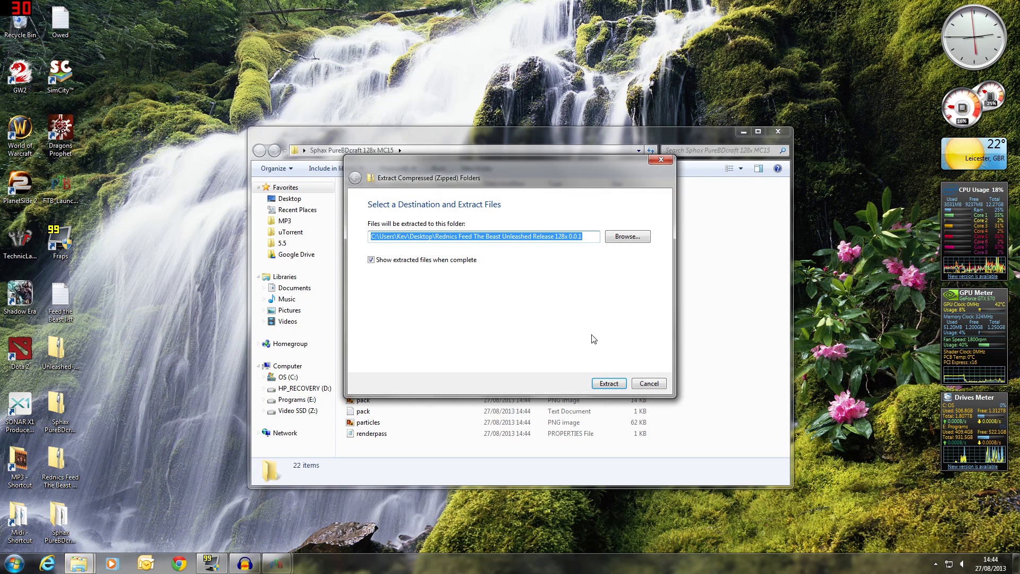
left_click(607, 383)
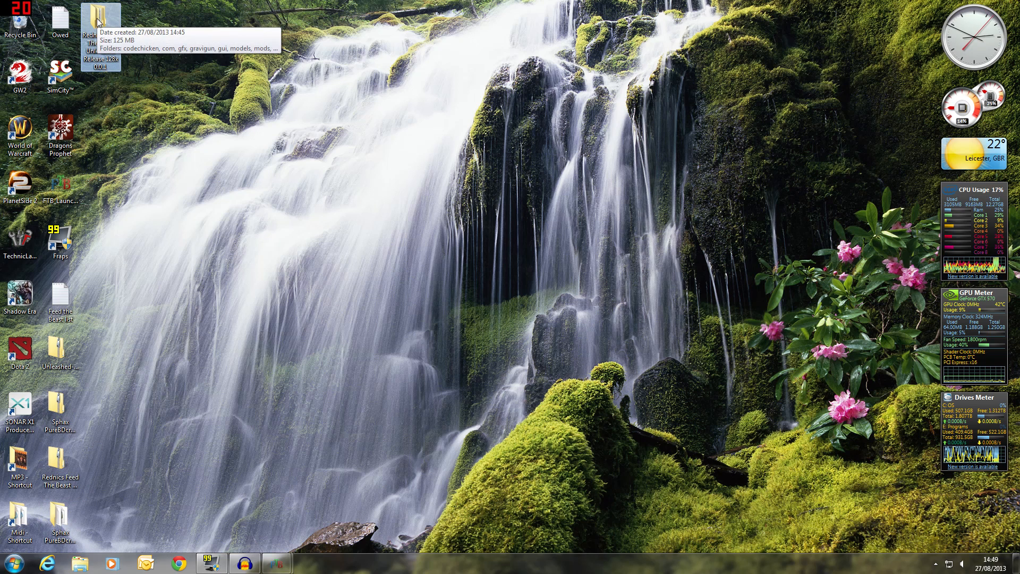
Copy all eleven folders from the extracted Rednic's patch folder
double_click(101, 16)
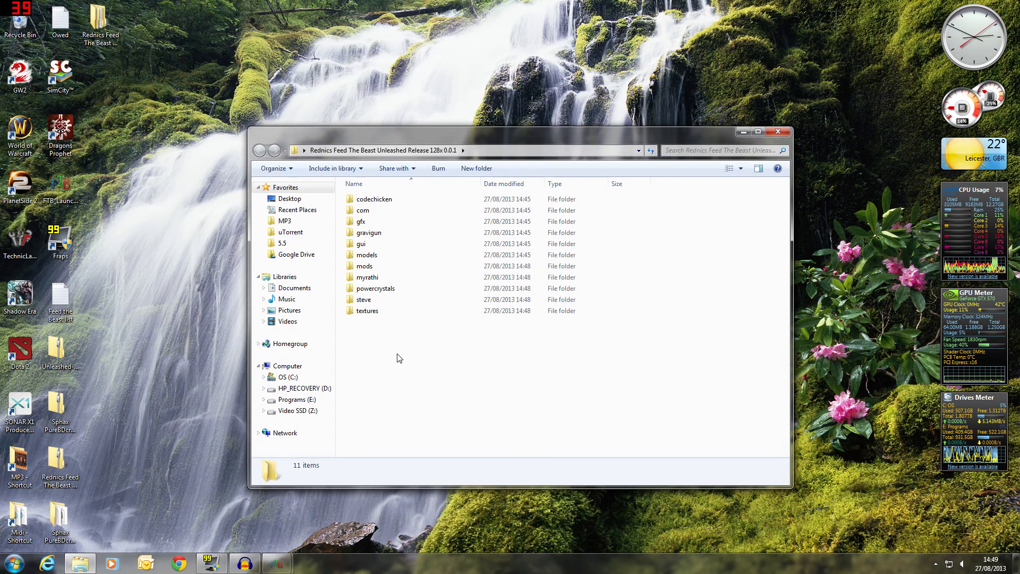
key("ctrl+a")
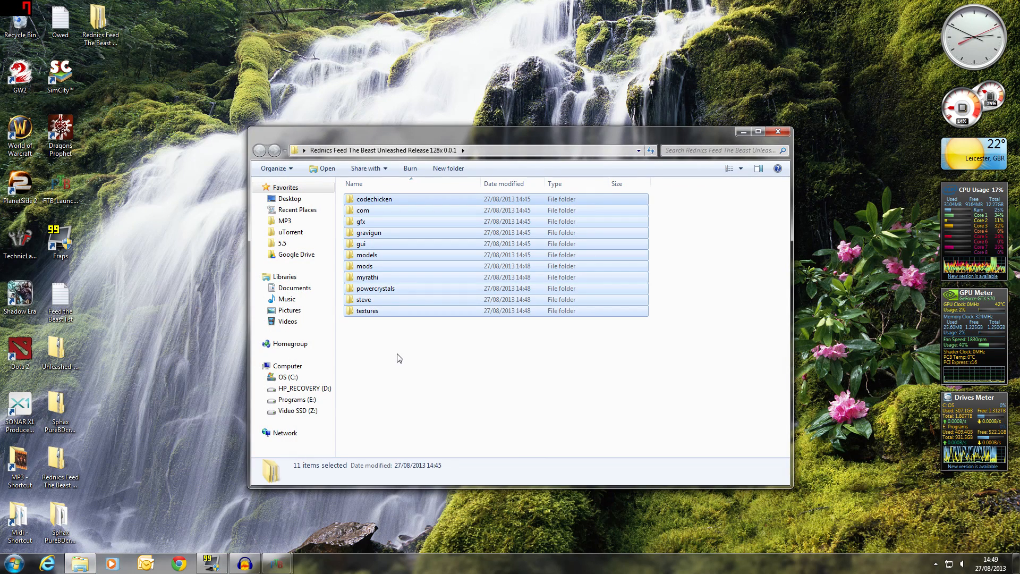
right_click(375, 288)
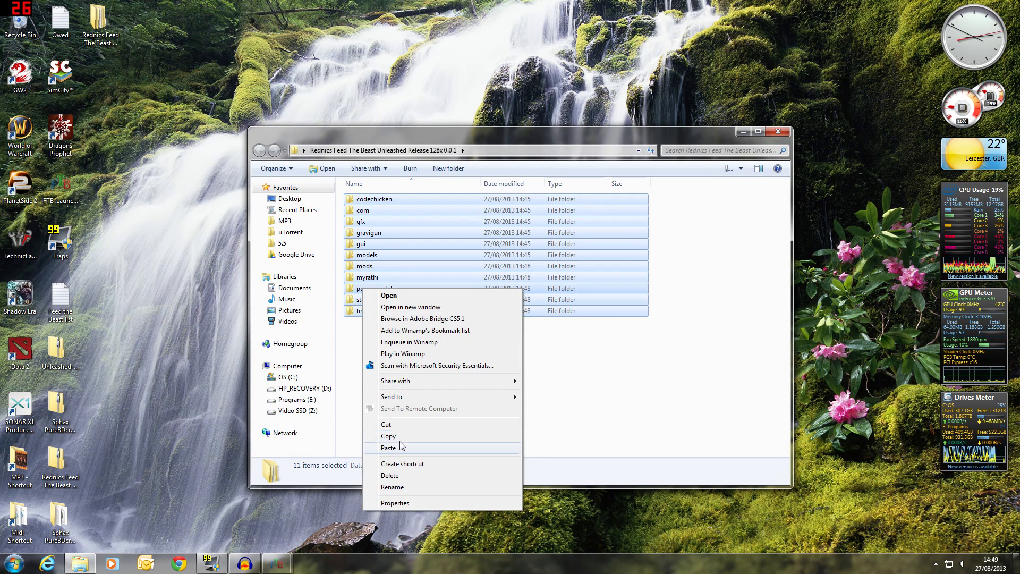
left_click(778, 133)
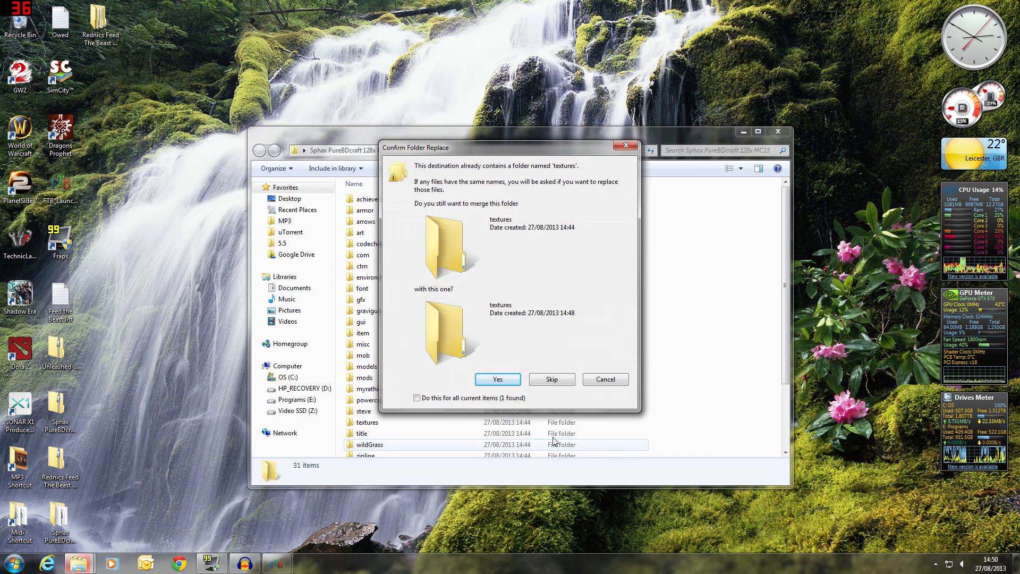
Confirm merging the textures and other matching folders, then close the Sphax folder
left_click(497, 379)
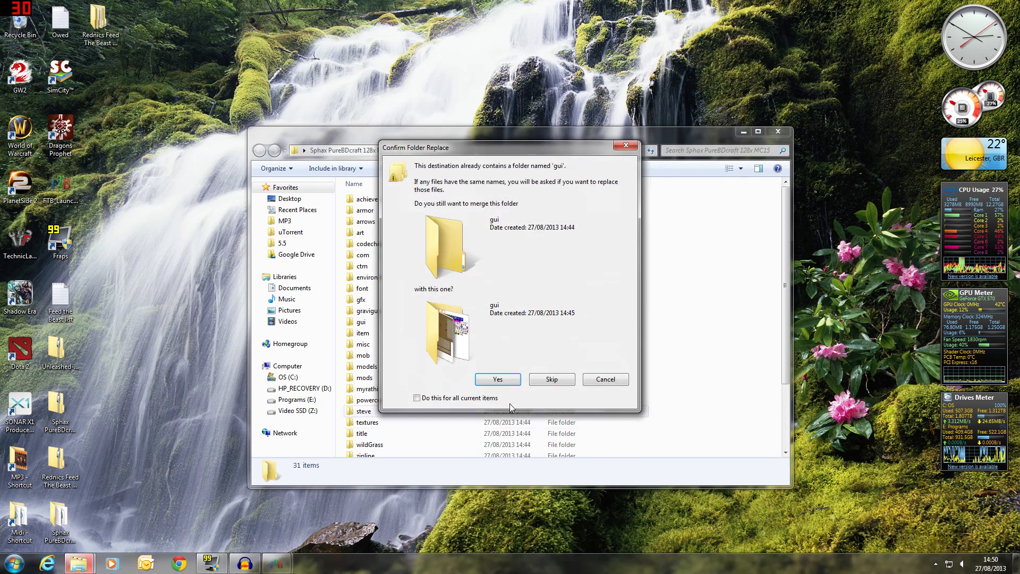
left_click(497, 379)
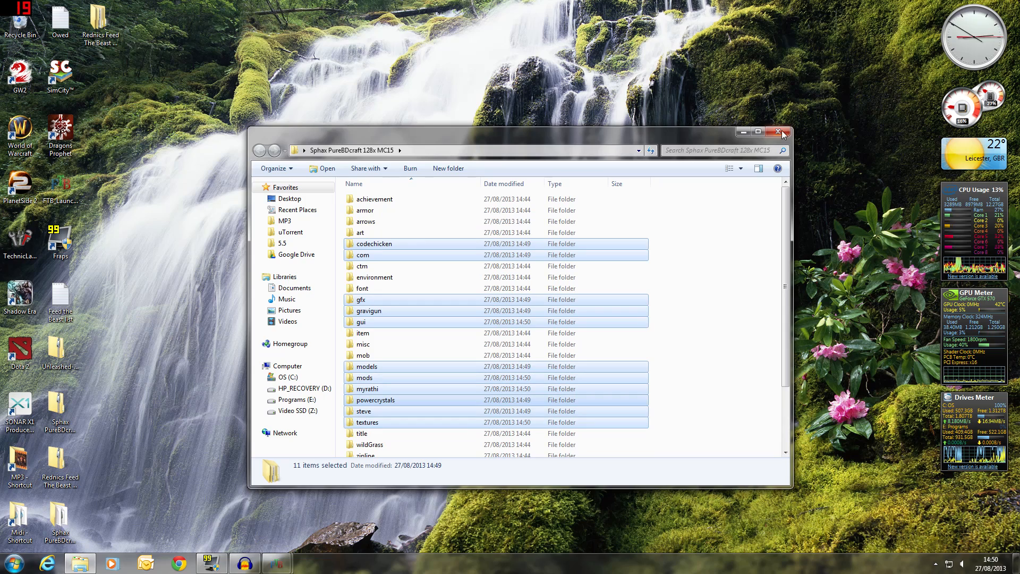
left_click(782, 132)
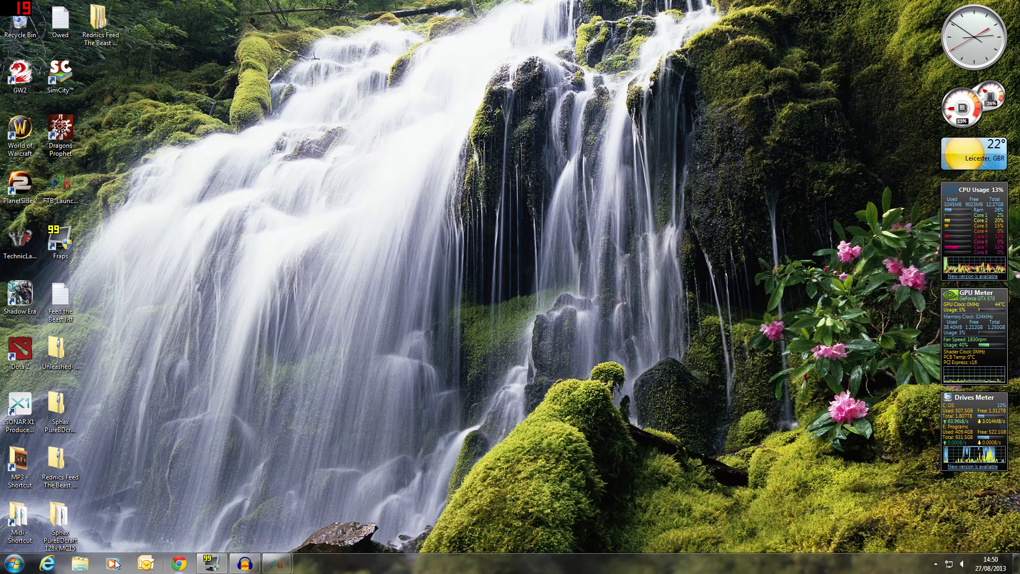
Launch FTB Unleashed v1.1.3 to the Minecraft 1.5.2 title screen
right_click(60, 526)
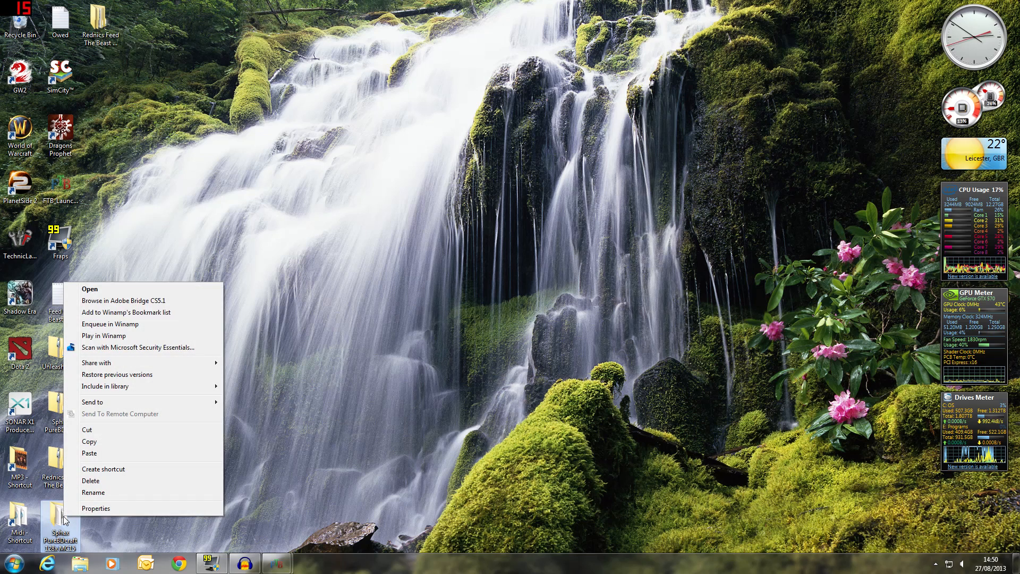
mouse_move(89, 442)
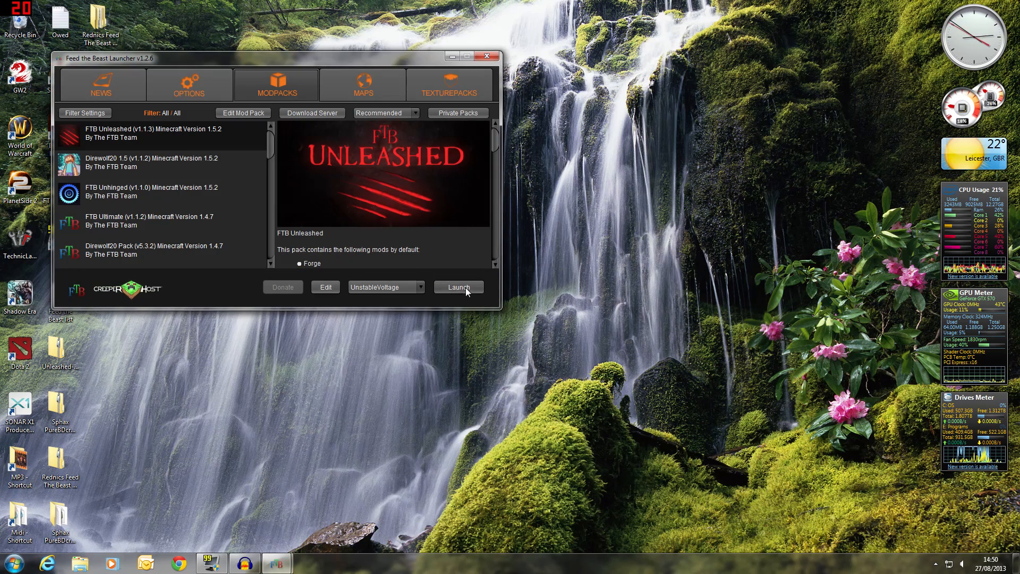
left_click(458, 287)
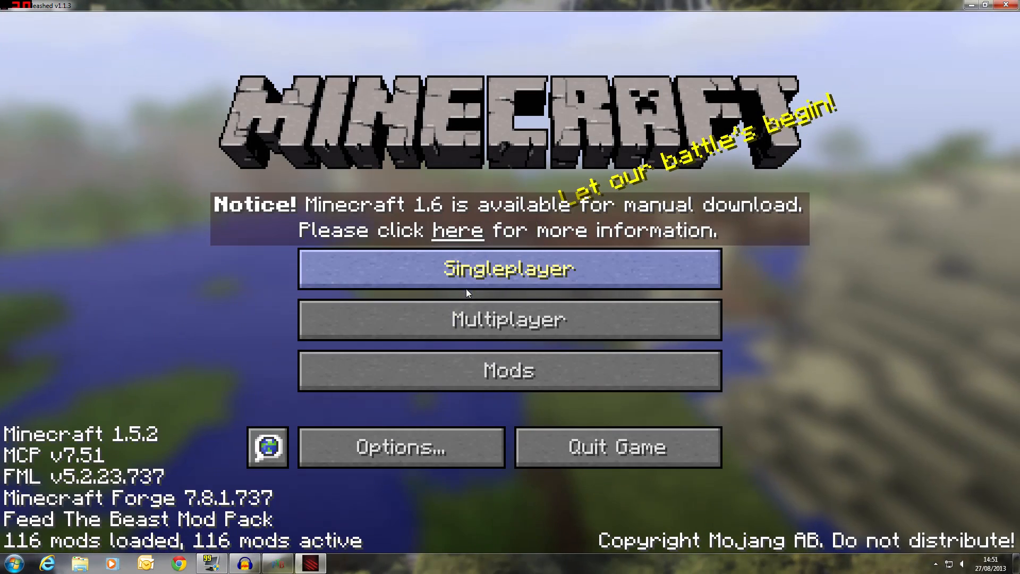
mouse_move(146, 380)
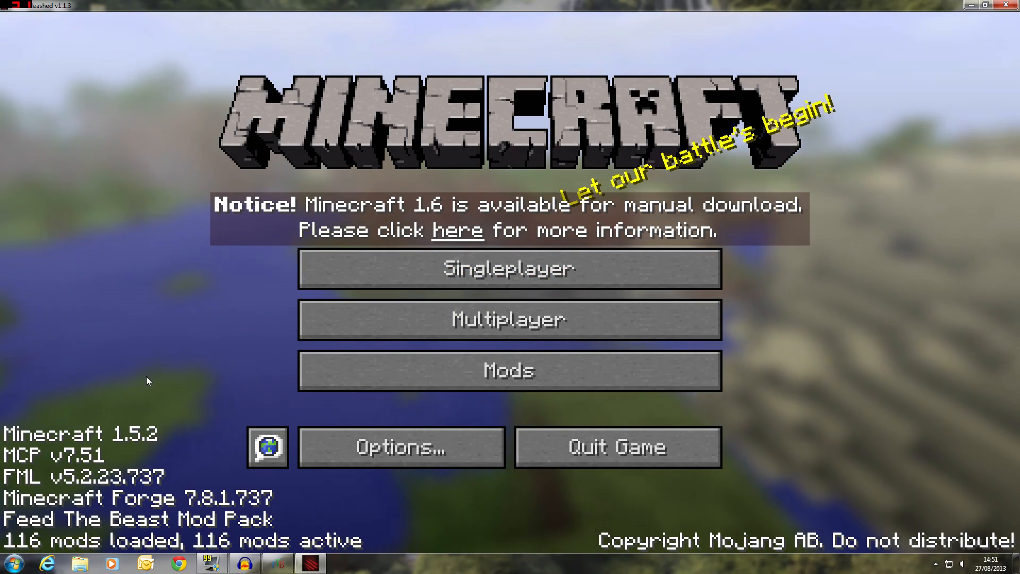
Open the empty texturepacks folder via Options > Texture Packs, then return to the title screen
left_click(400, 447)
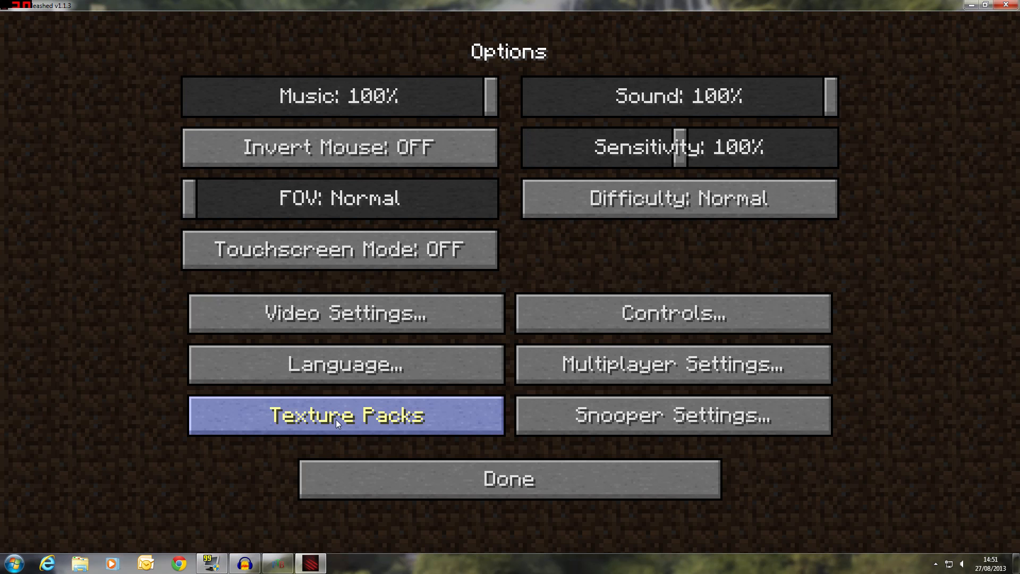
left_click(344, 415)
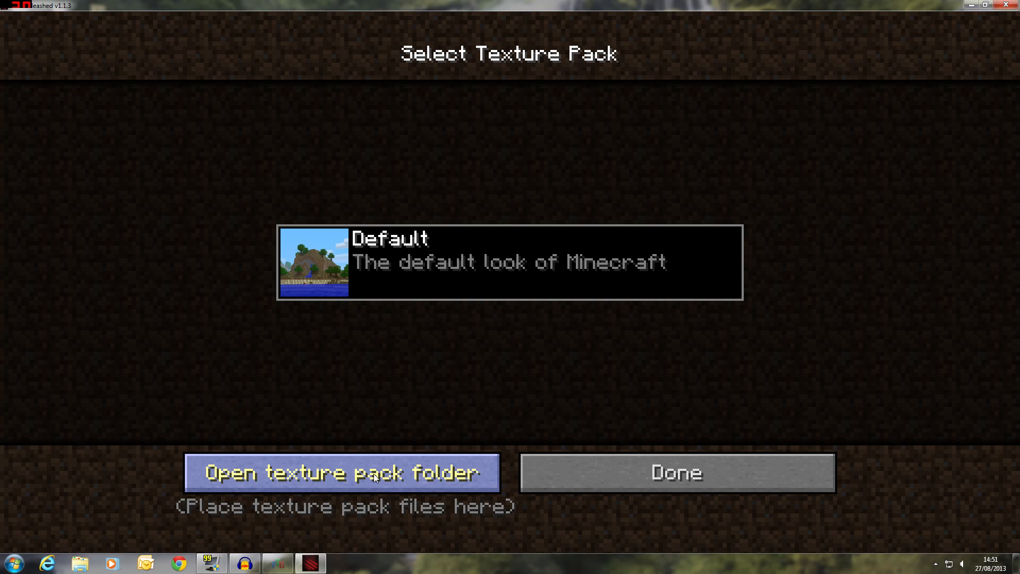
left_click(341, 472)
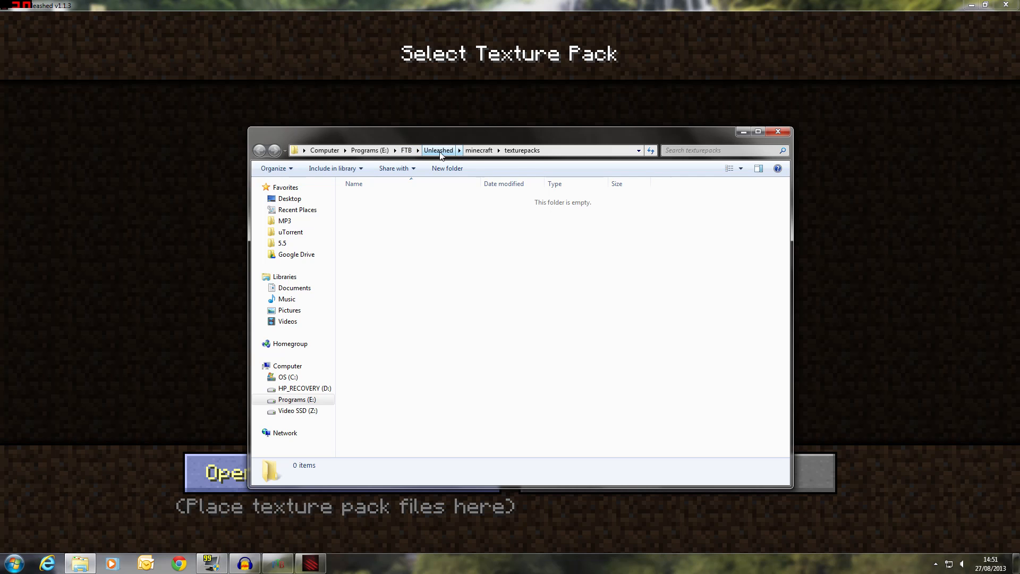
left_click(521, 150)
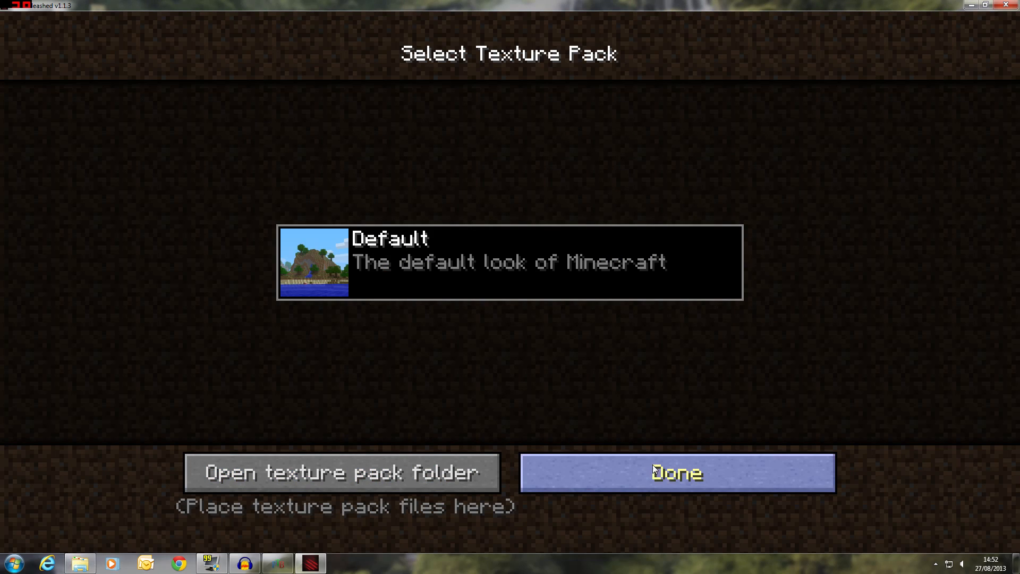
left_click(675, 472)
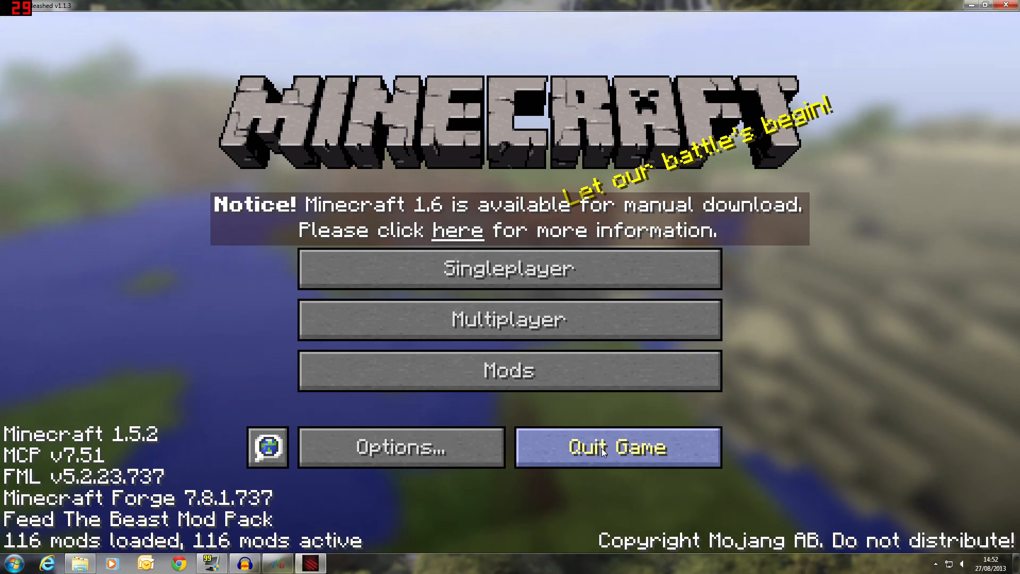
Put the Sphax PureBDcraft 128x MC15 folder into texturepacks and close the folder window
left_click(616, 447)
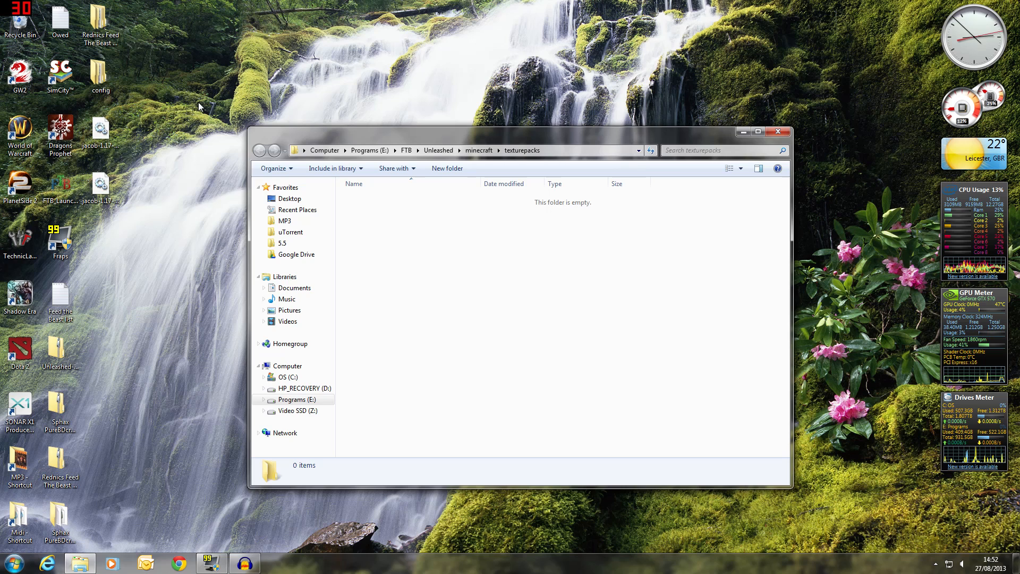
mouse_move(133, 463)
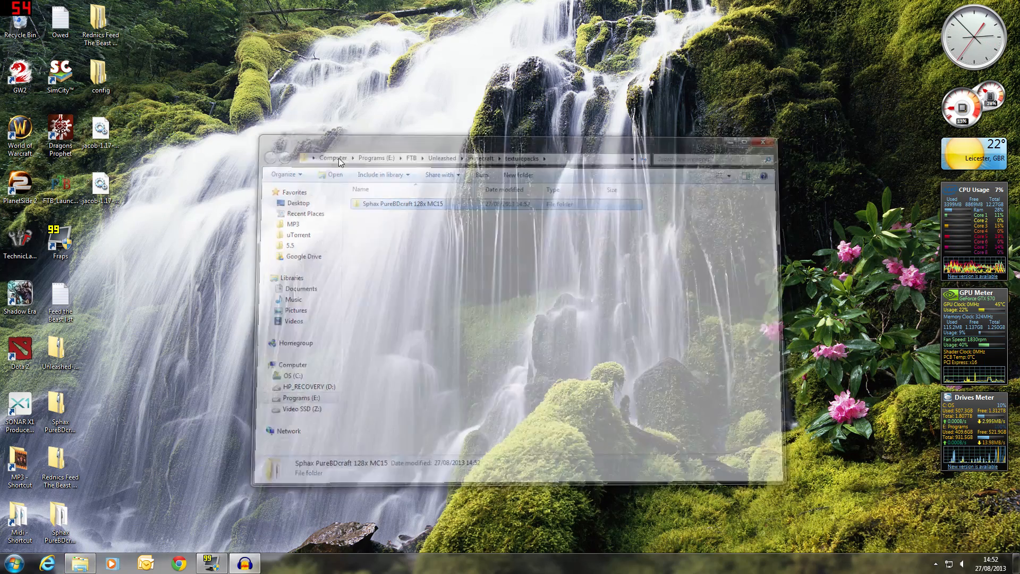
left_click(763, 142)
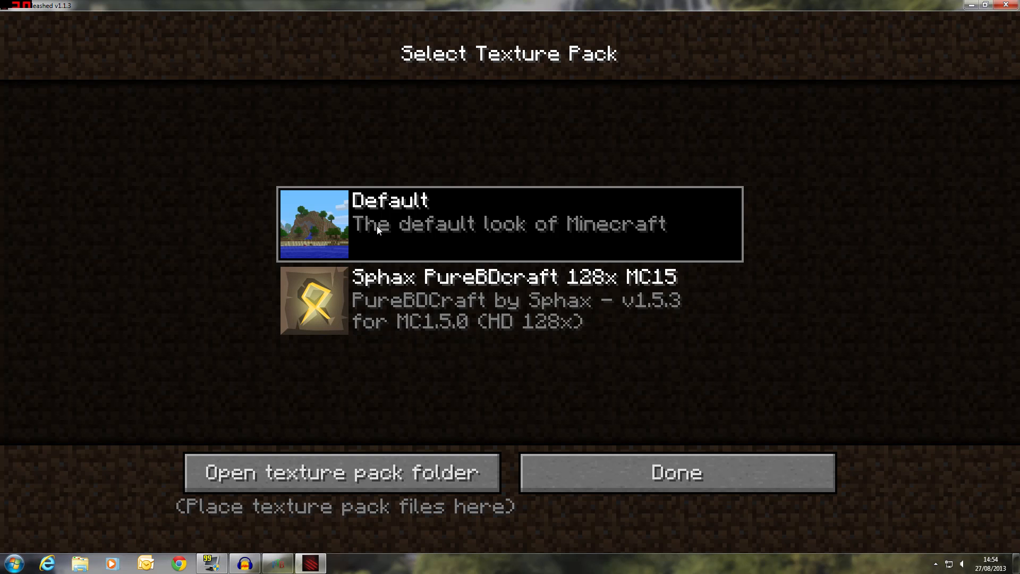
mouse_move(550, 296)
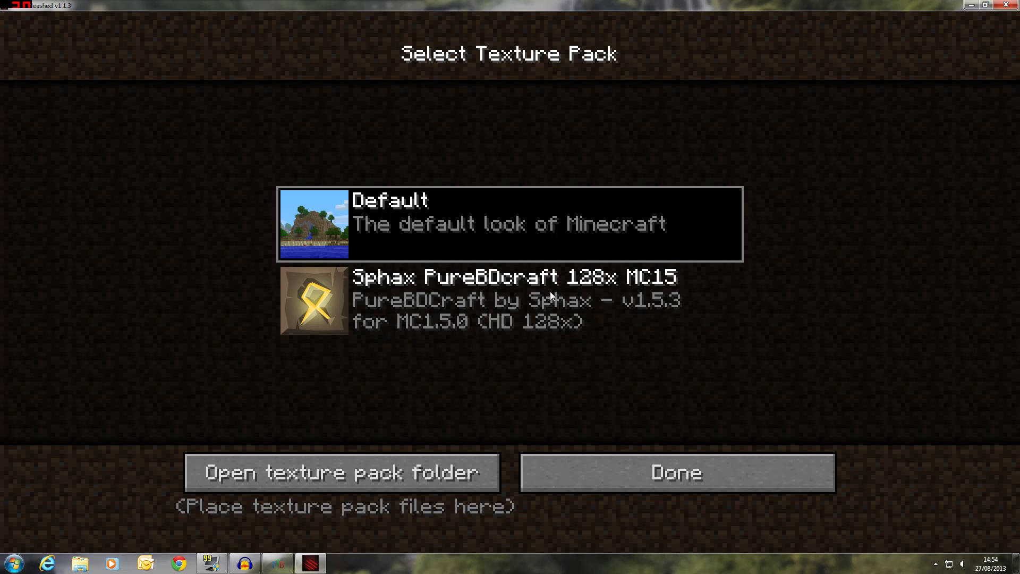
mouse_move(411, 311)
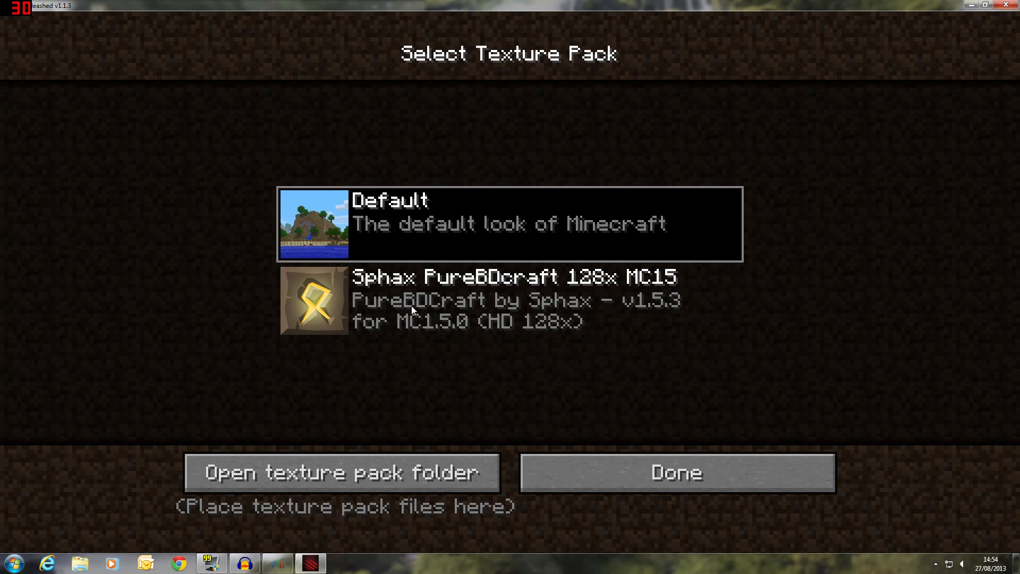
mouse_move(413, 289)
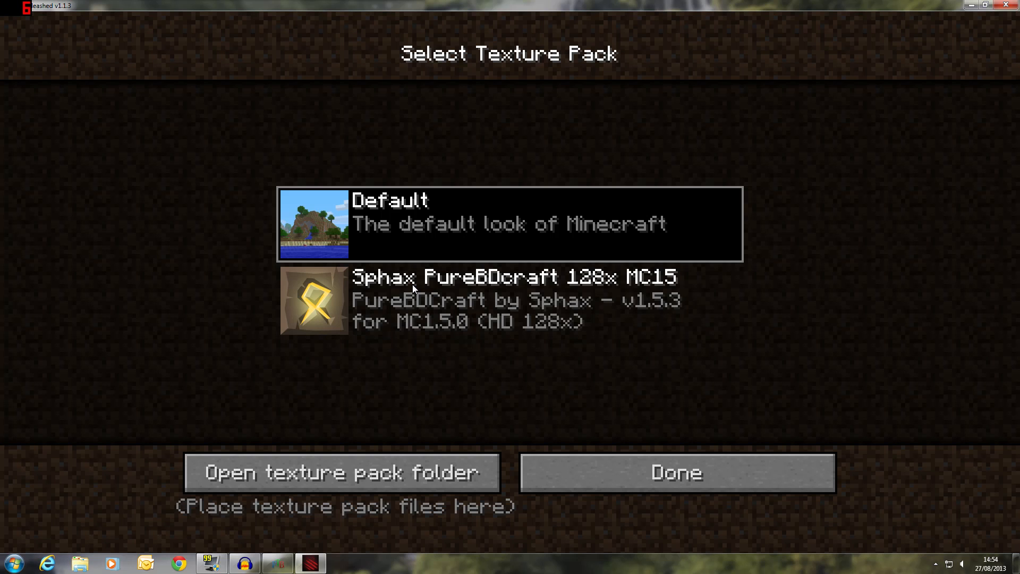
mouse_move(436, 379)
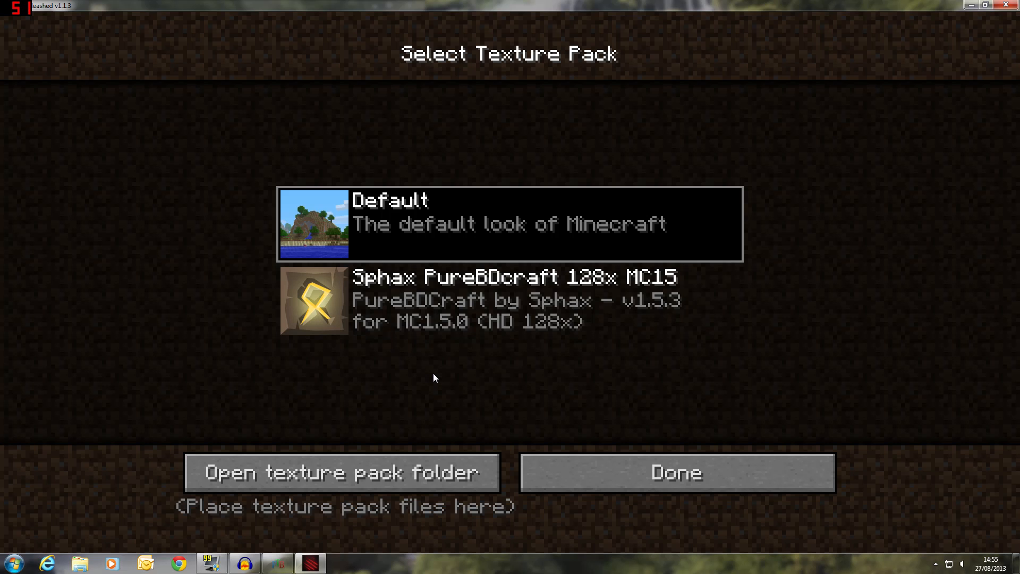
mouse_move(381, 399)
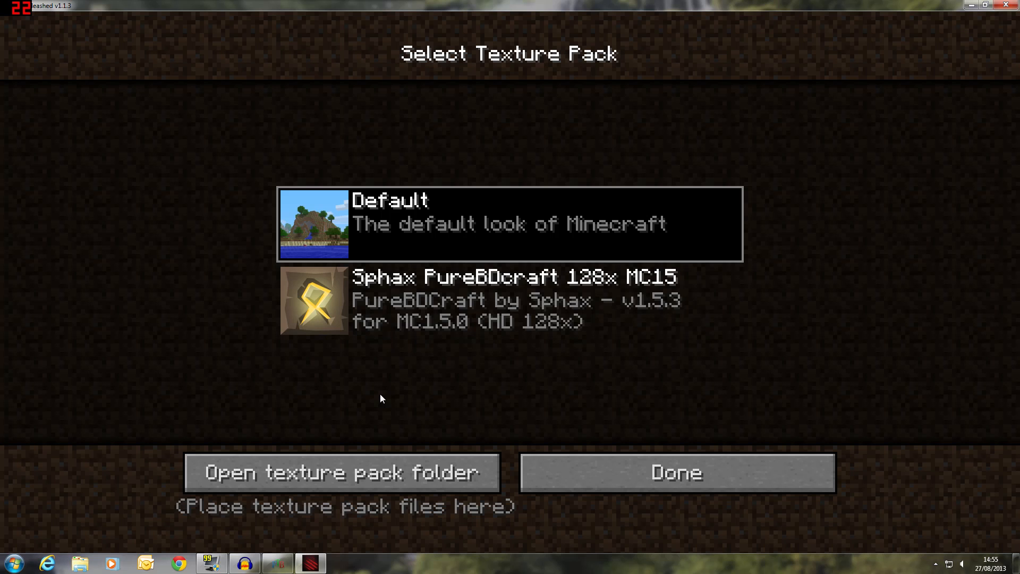
mouse_move(241, 300)
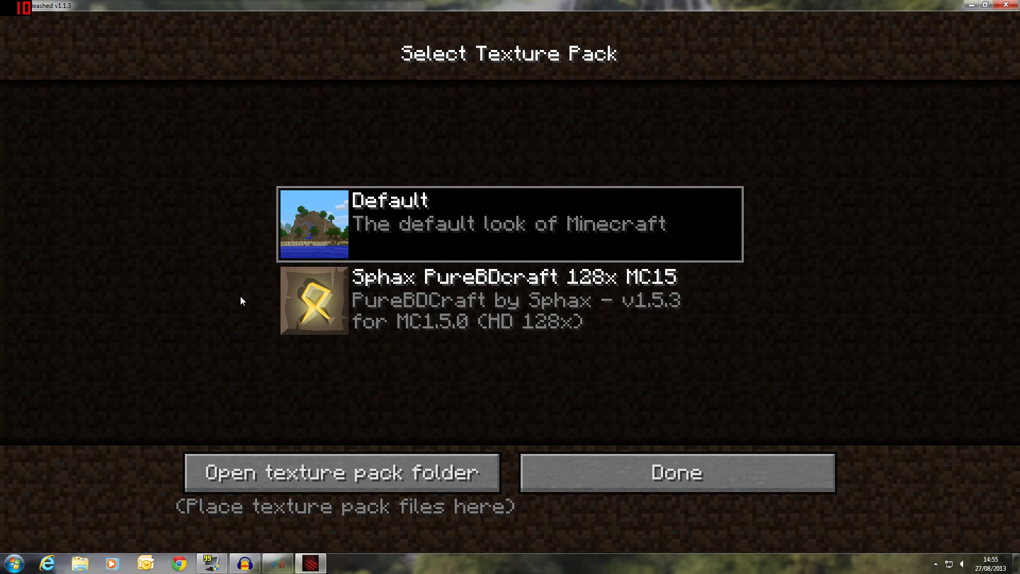
mouse_move(332, 316)
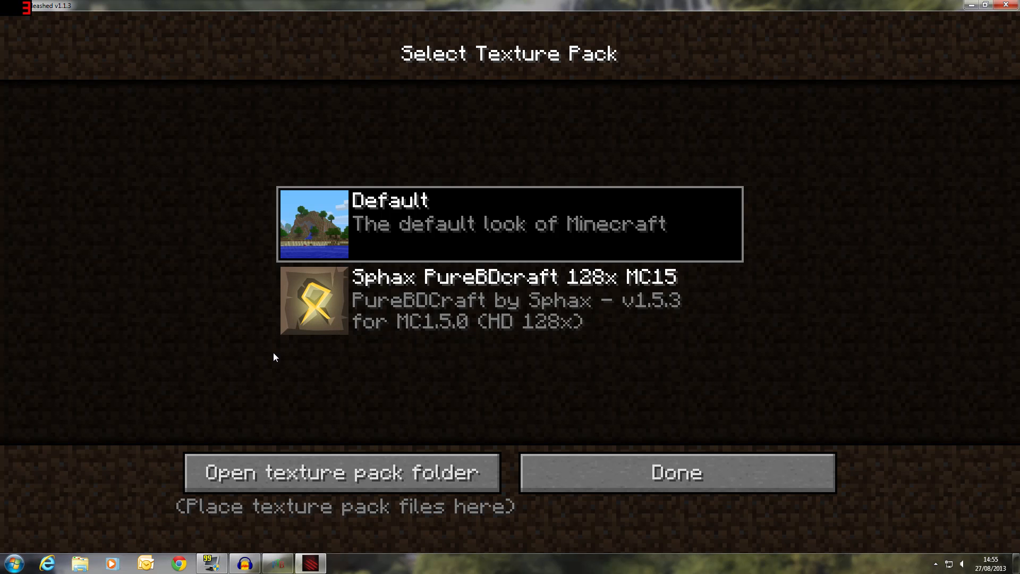
Select the Sphax PureBDcraft 128x MC15 texture pack and confirm with Done
left_click(509, 299)
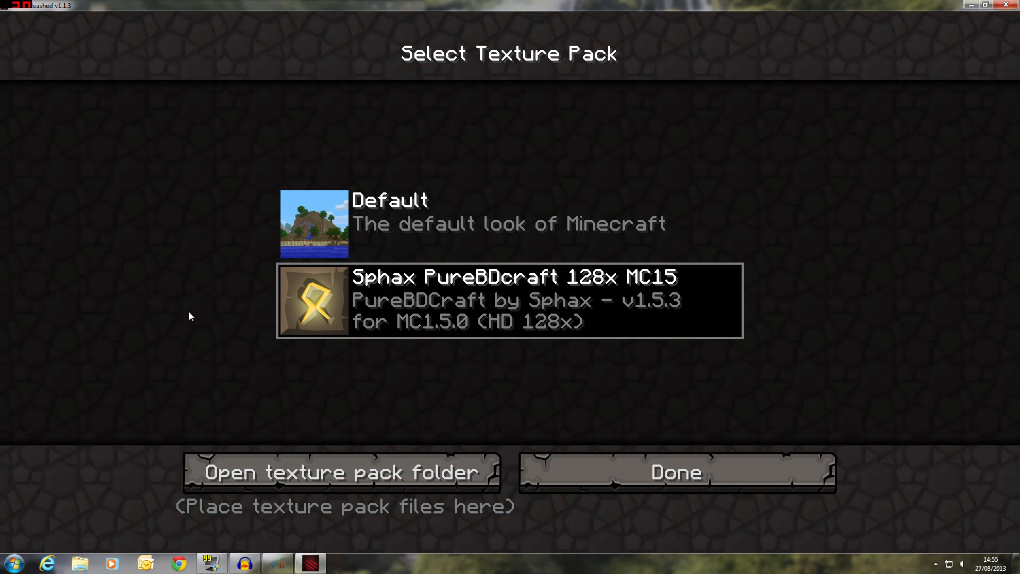
mouse_move(328, 310)
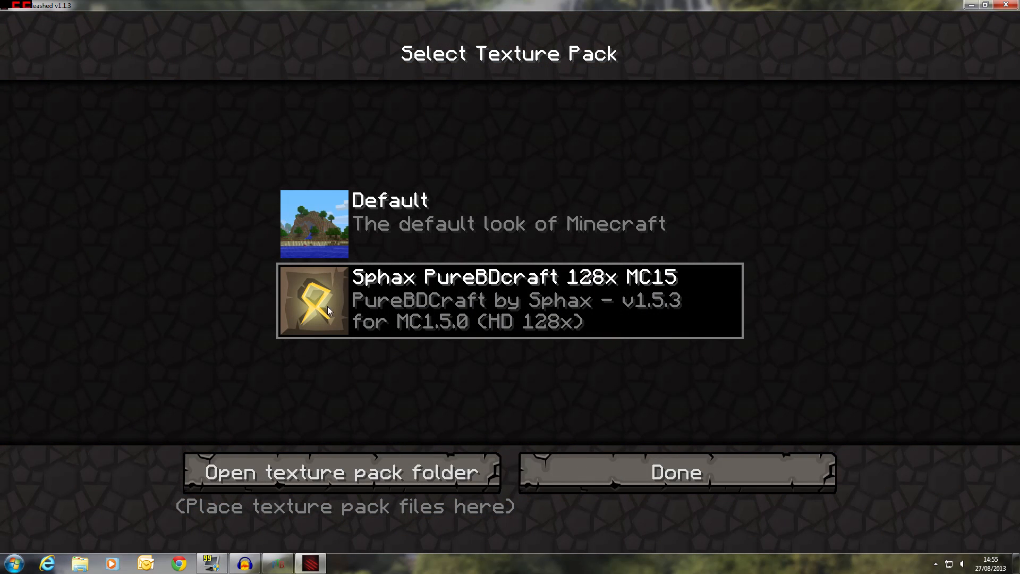
mouse_move(338, 300)
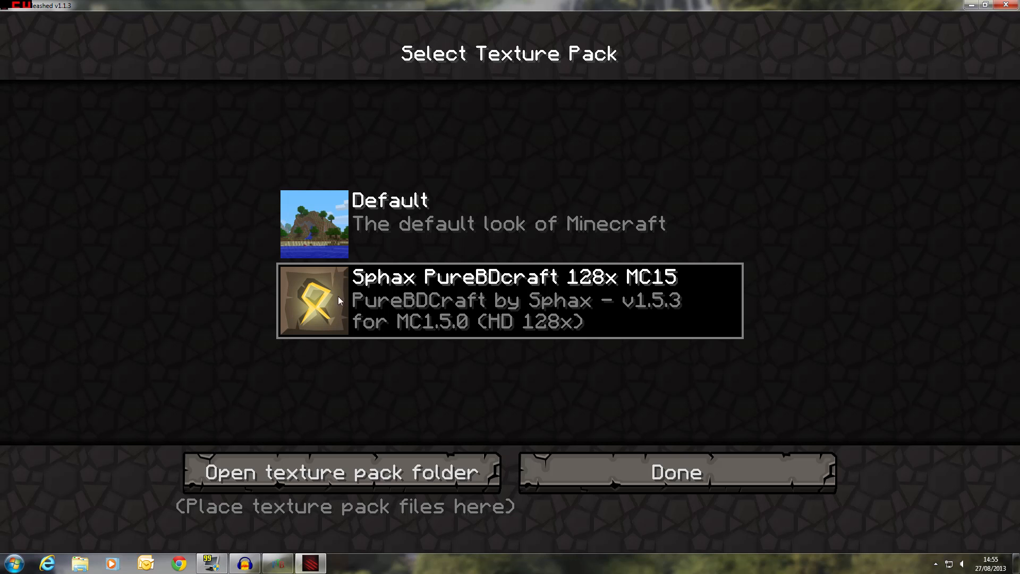
left_click(675, 471)
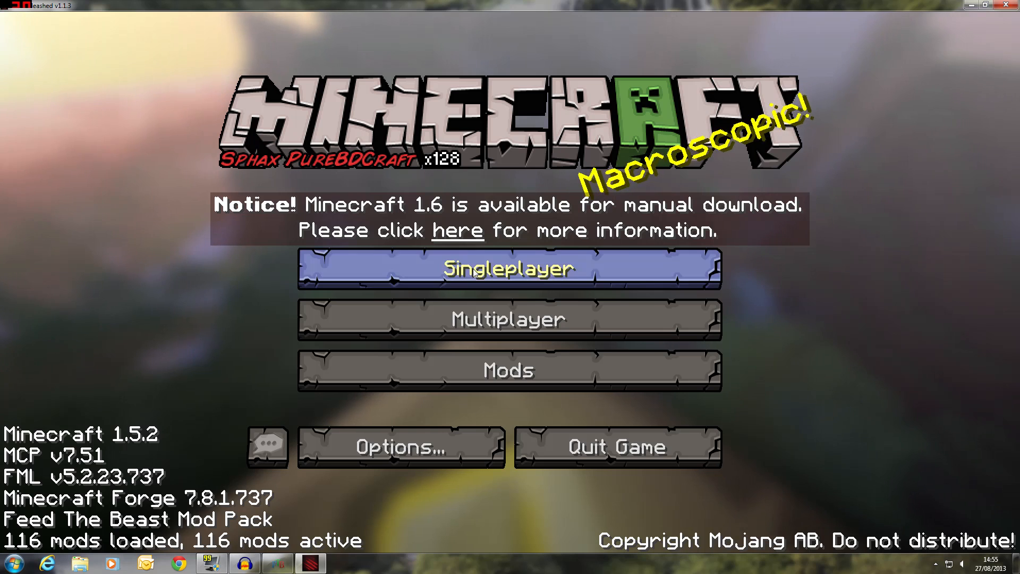
Load a single-player world and page through the inventory item list in Sphax textures
left_click(509, 268)
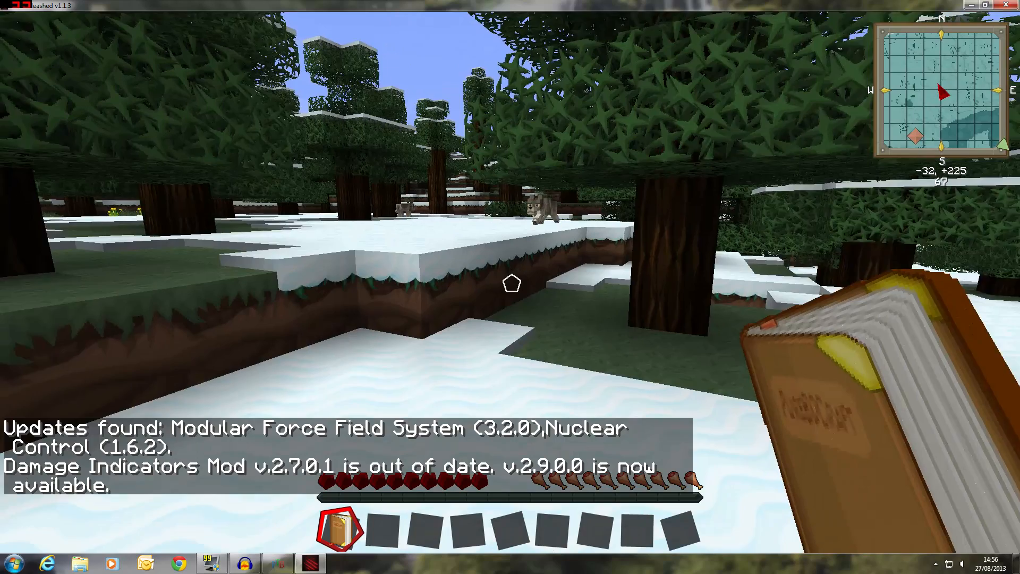
key("e")
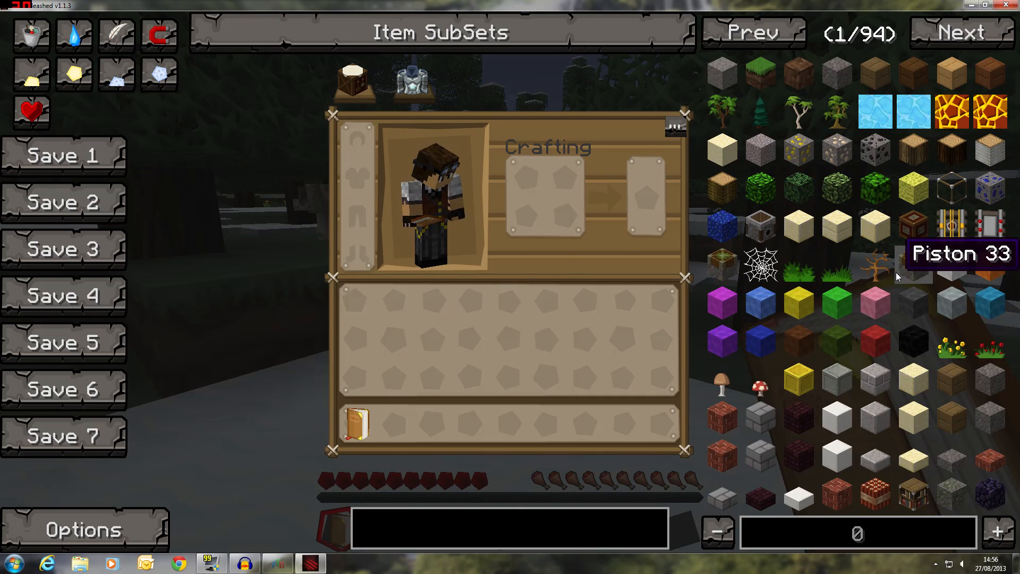
mouse_move(895, 300)
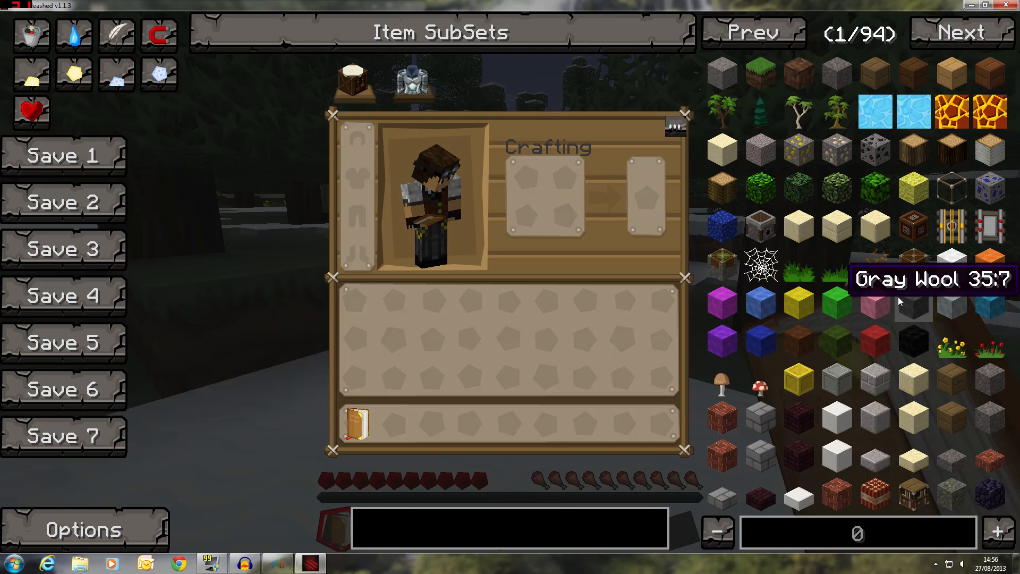
left_click(962, 31)
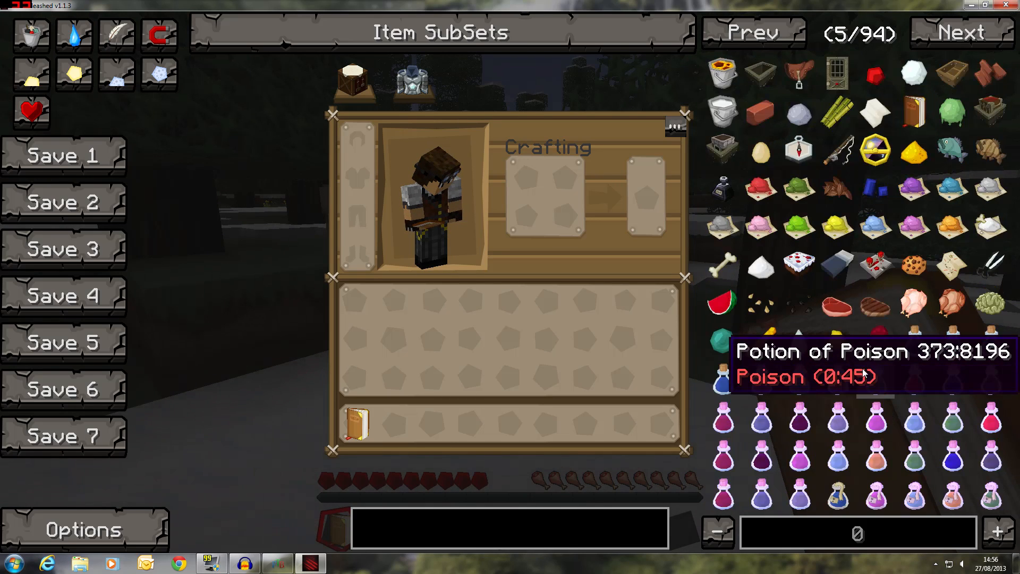
left_click(961, 31)
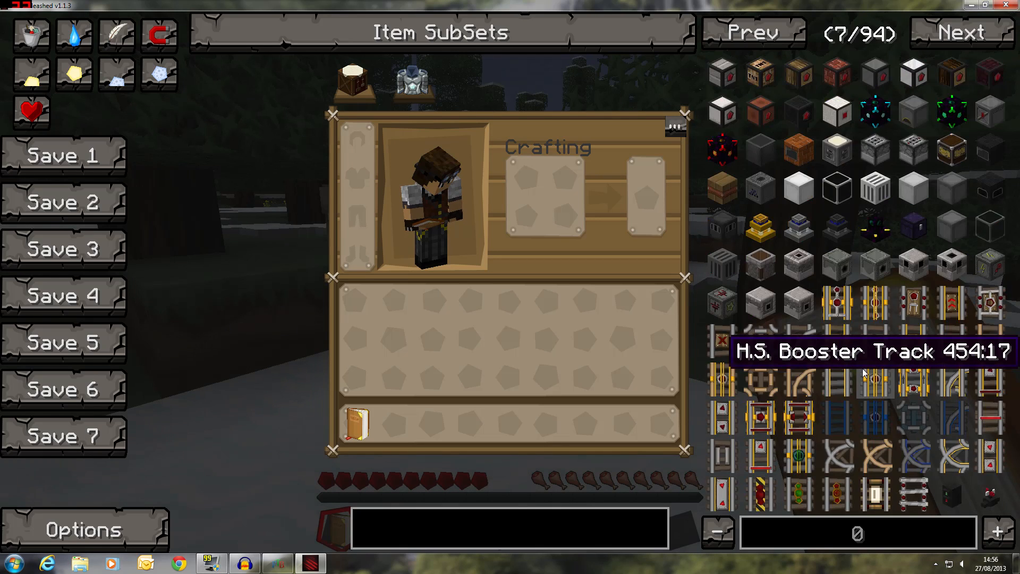
left_click(962, 32)
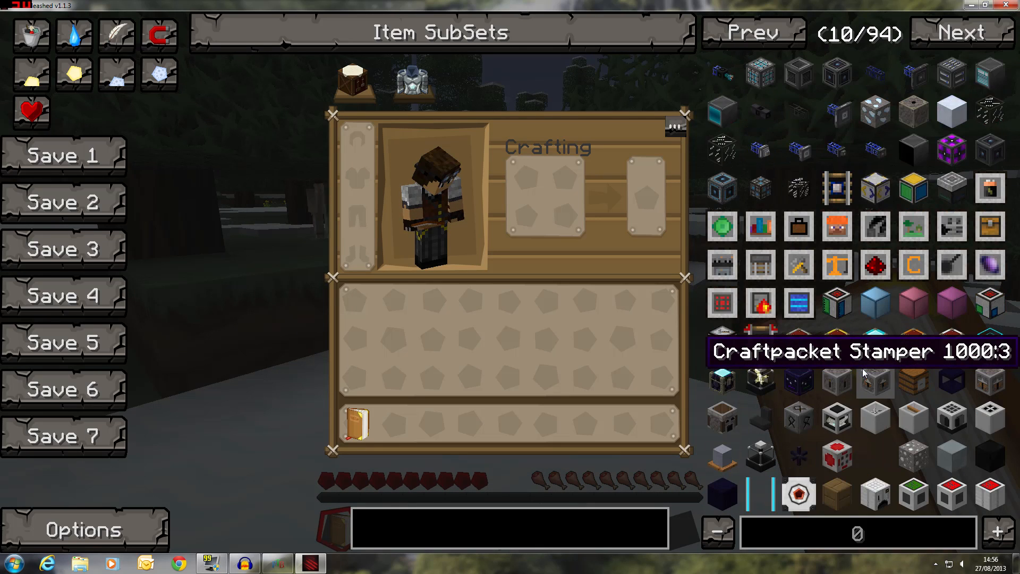
left_click(961, 32)
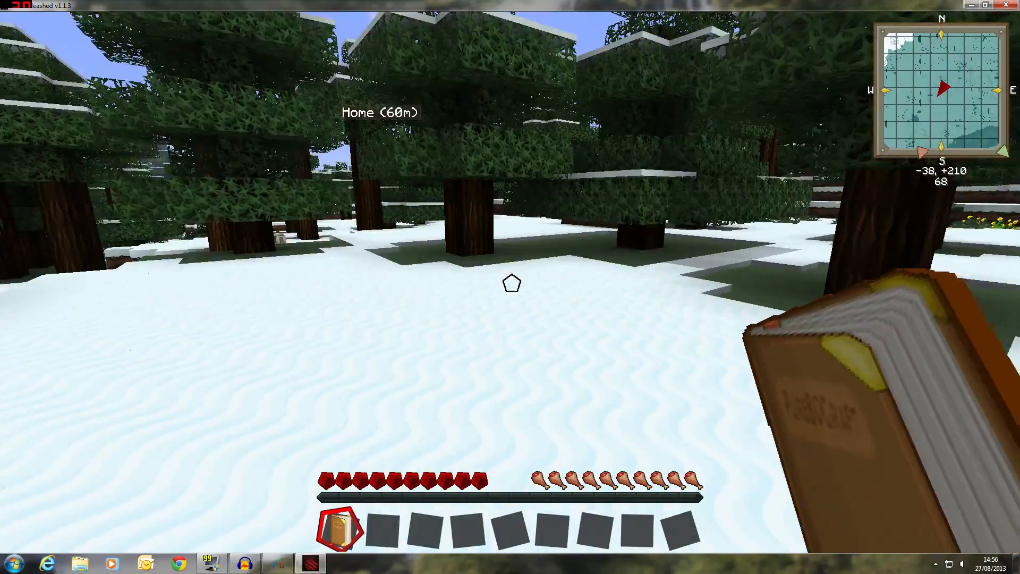
mouse_move(510, 280)
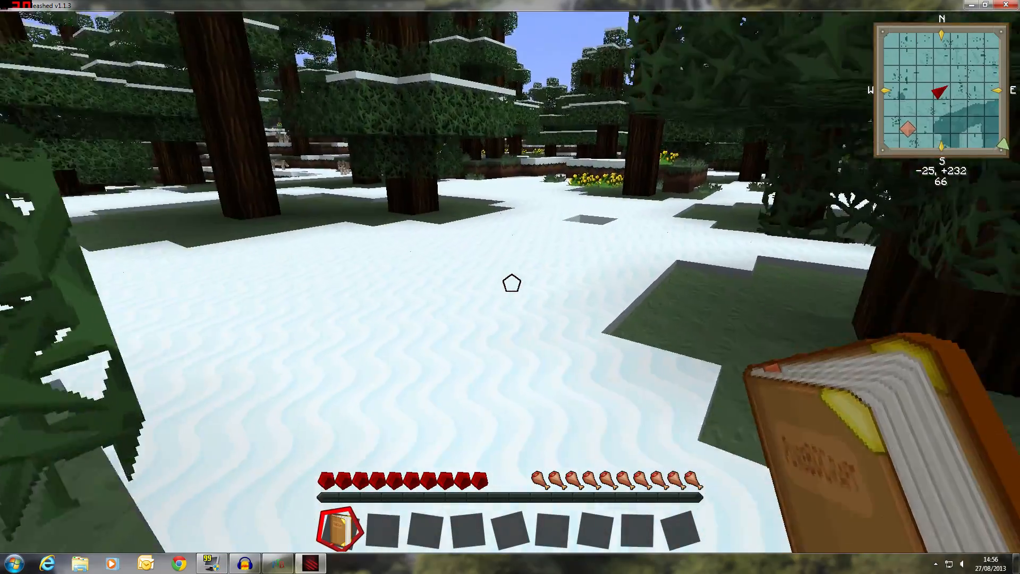
mouse_move(510, 280)
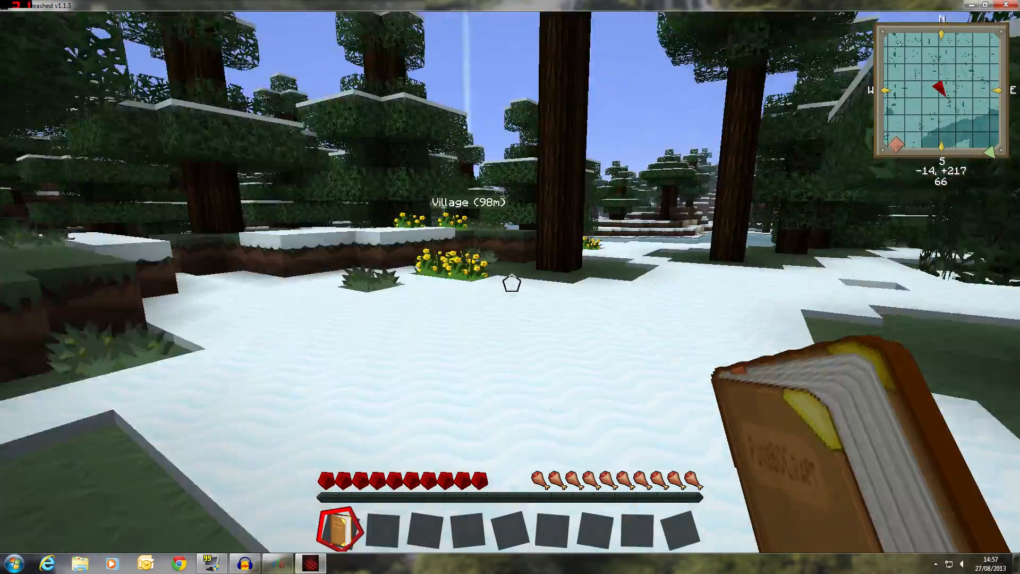
Walk through the snowy forest toward the village waypoint to view the Sphax terrain textures
key("w")
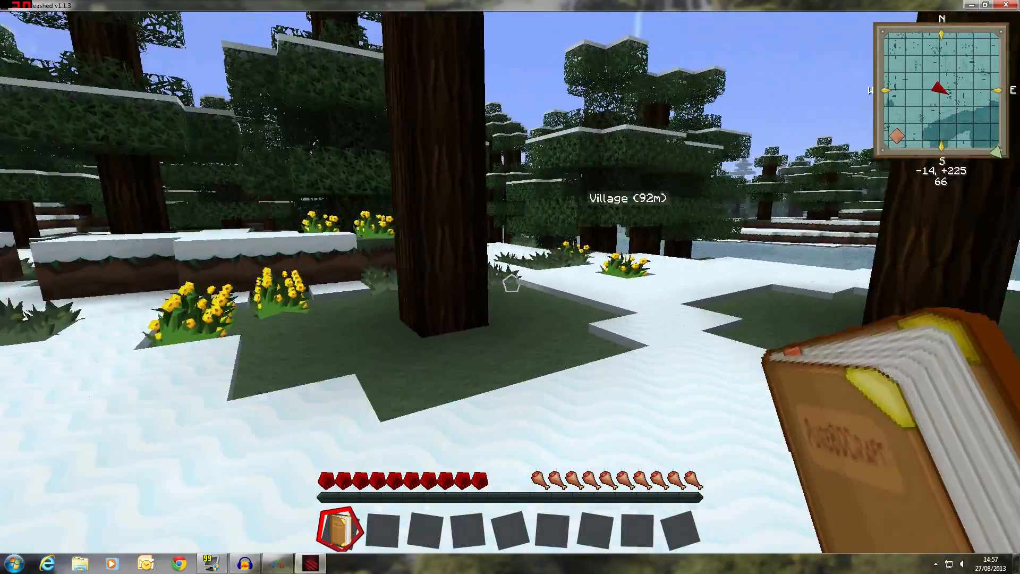